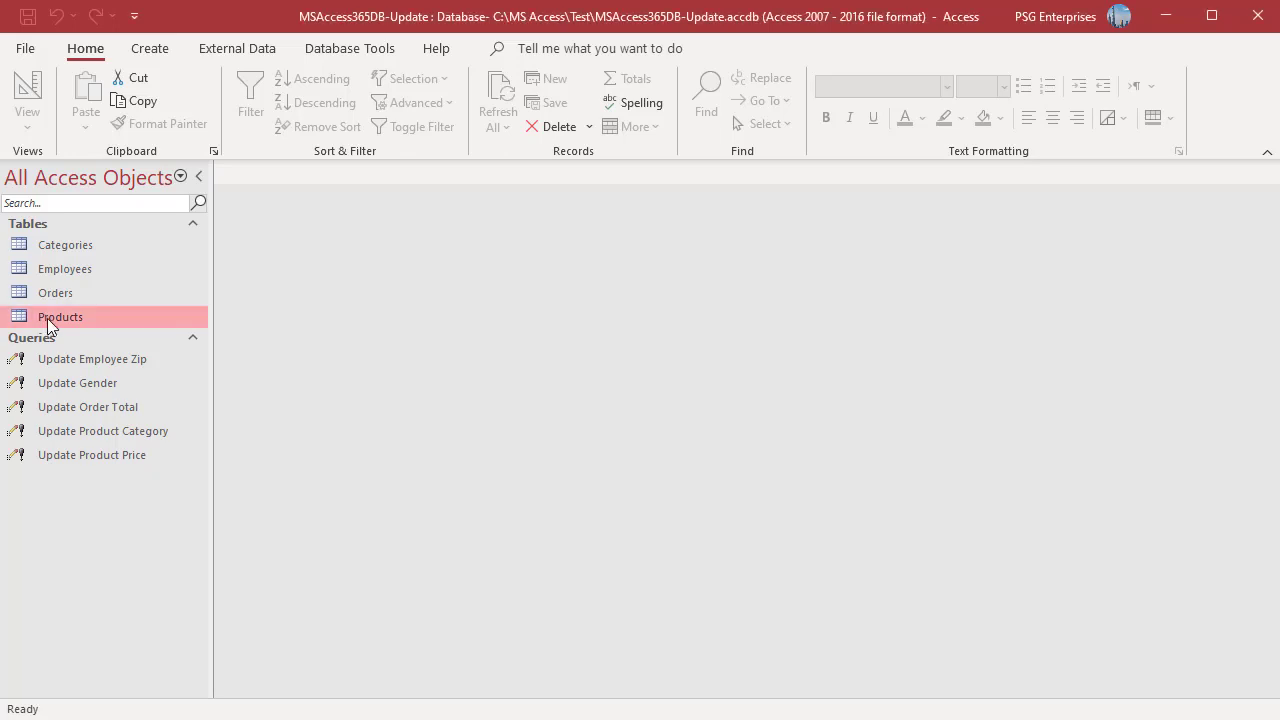
- Review the Products prices, then bring up the Update Product Price query's SQL and its view choices
double_click(60, 316)
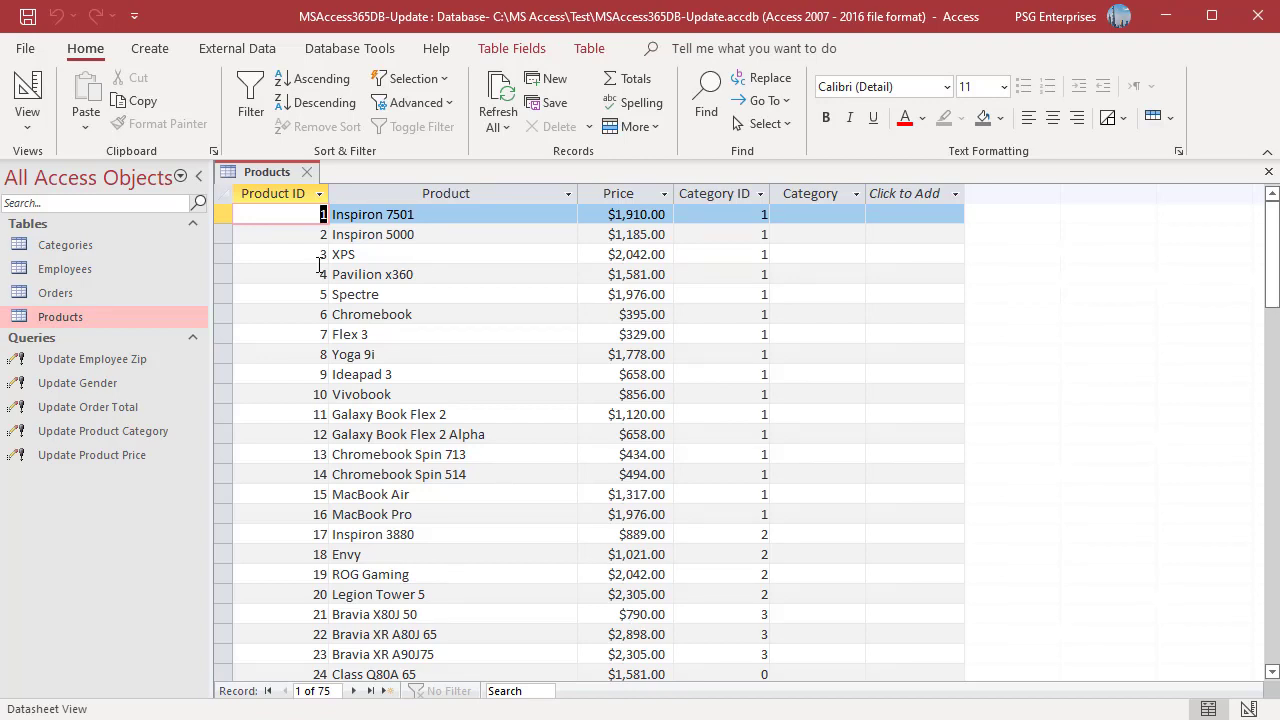
click(306, 172)
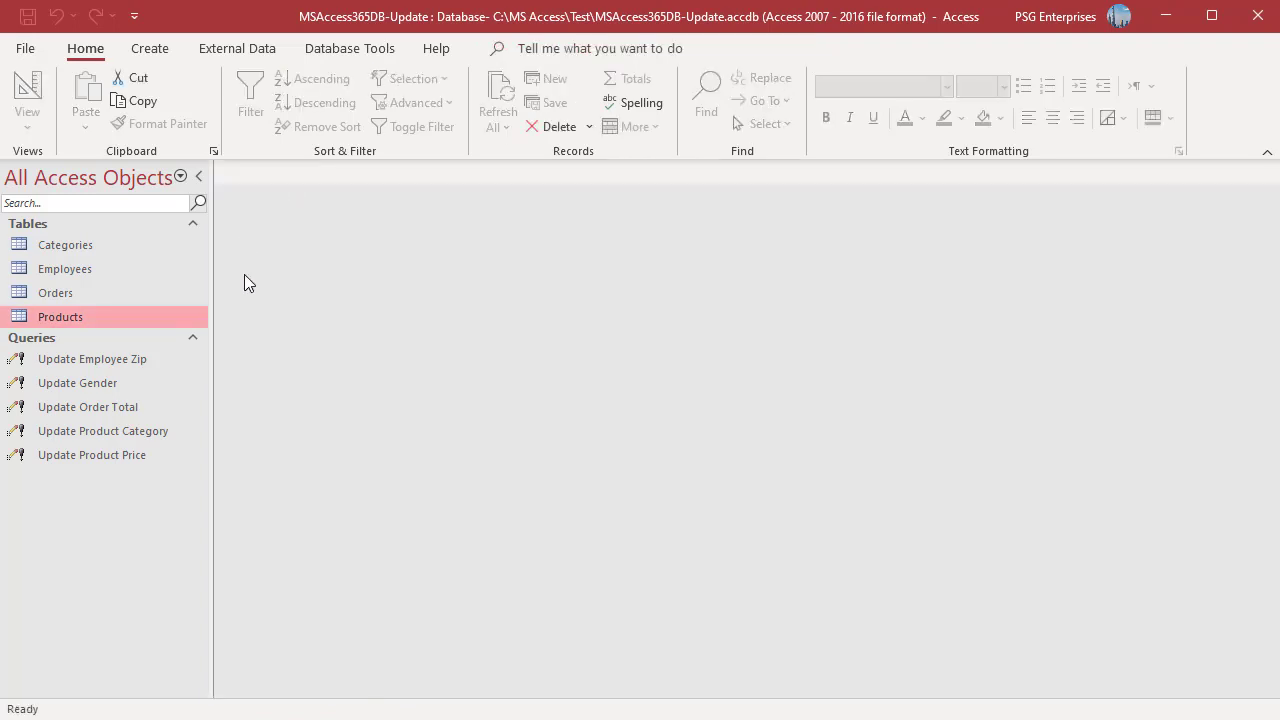
double_click(92, 456)
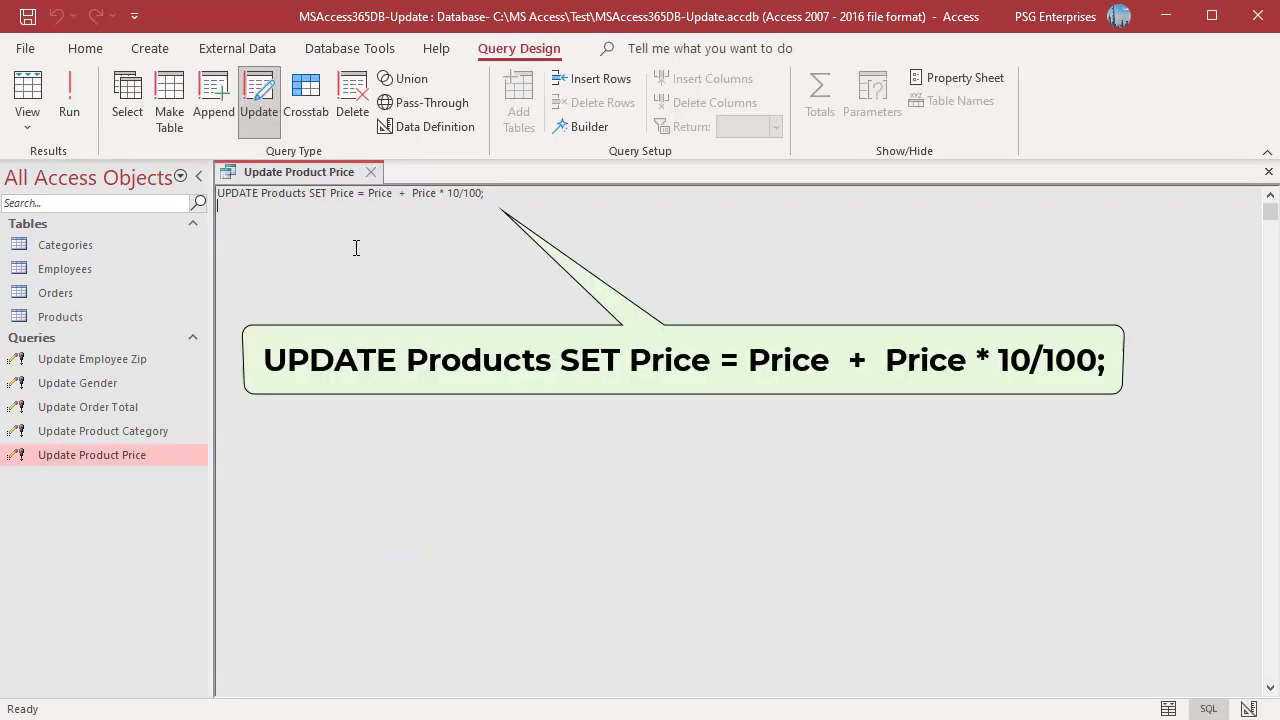
mouse_move(438, 240)
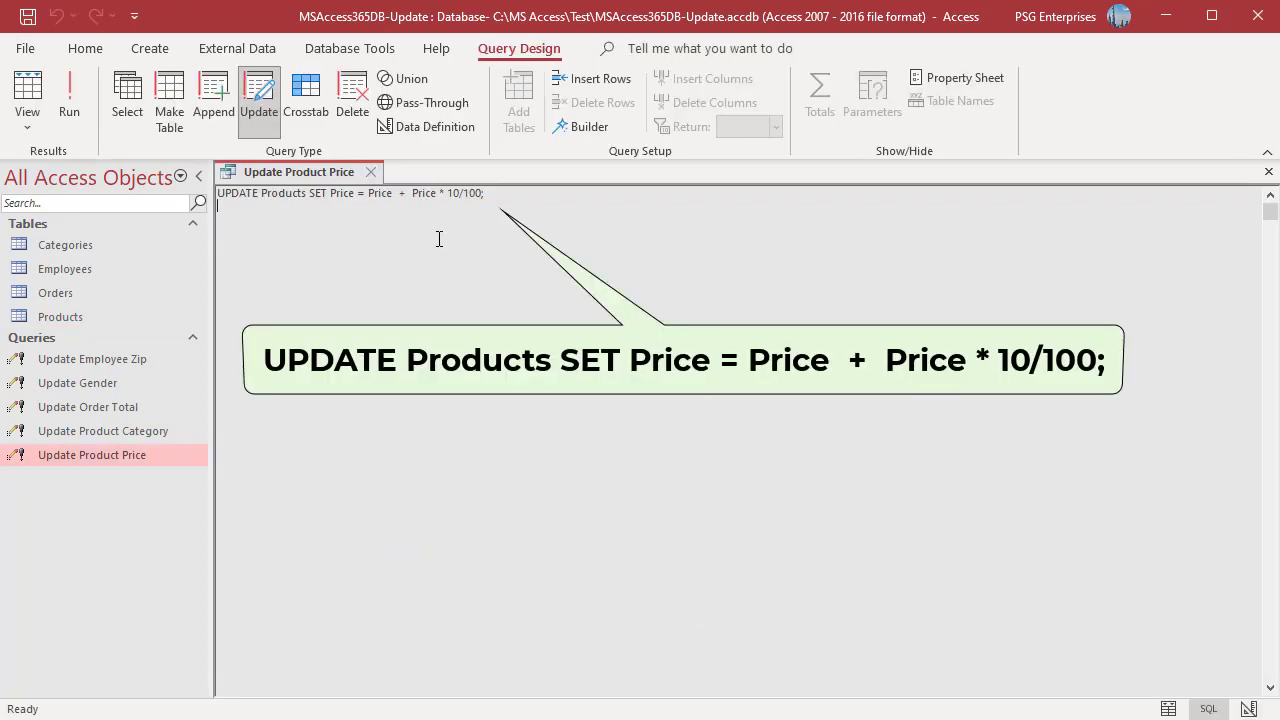
mouse_move(450, 228)
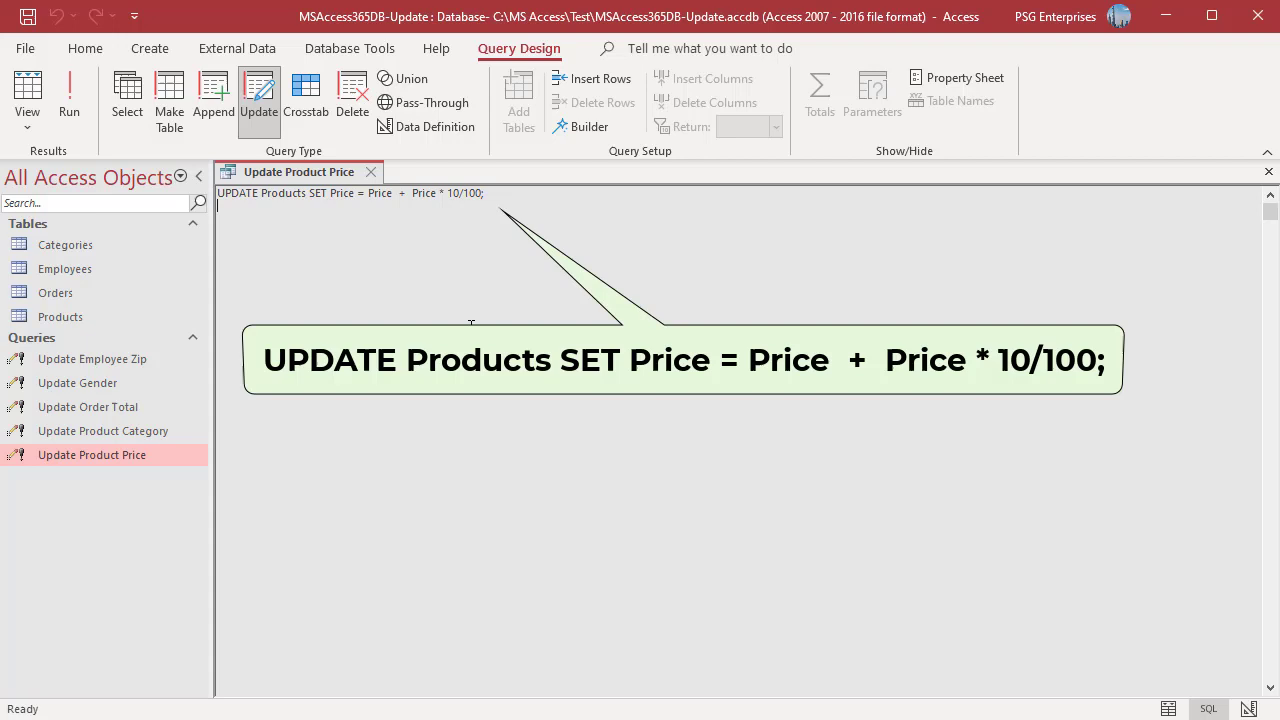
mouse_move(338, 302)
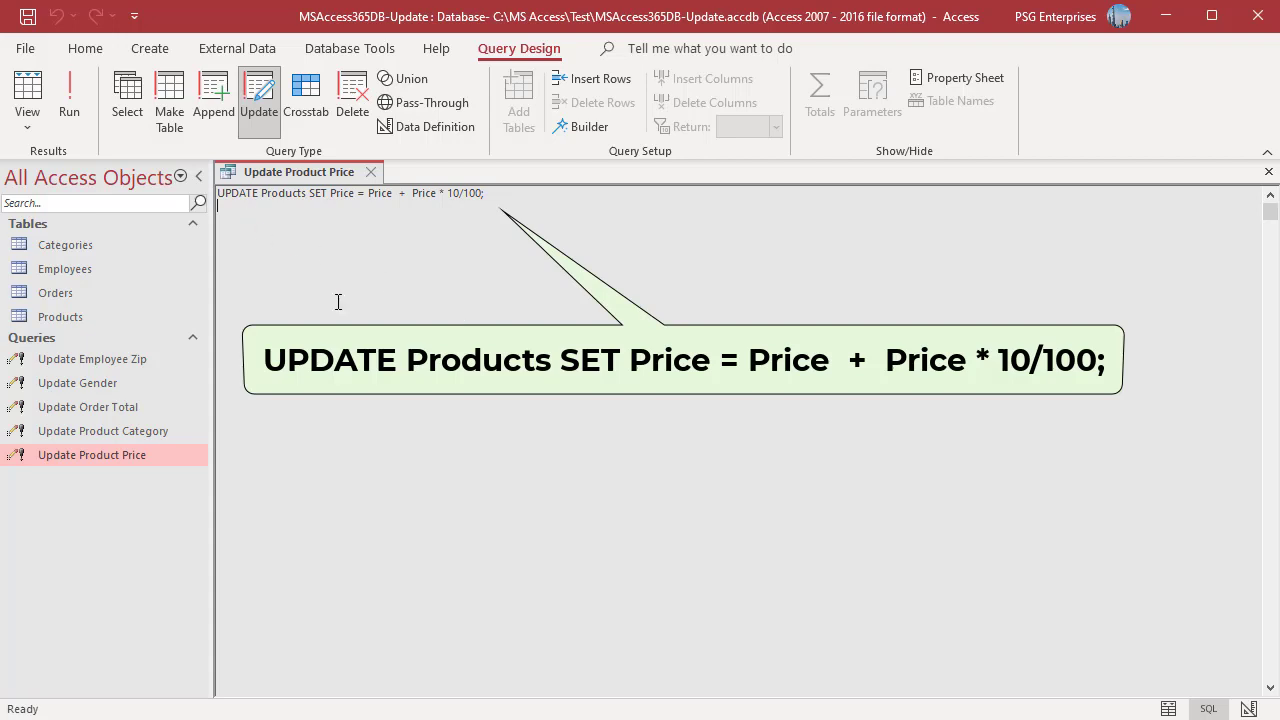
click(28, 96)
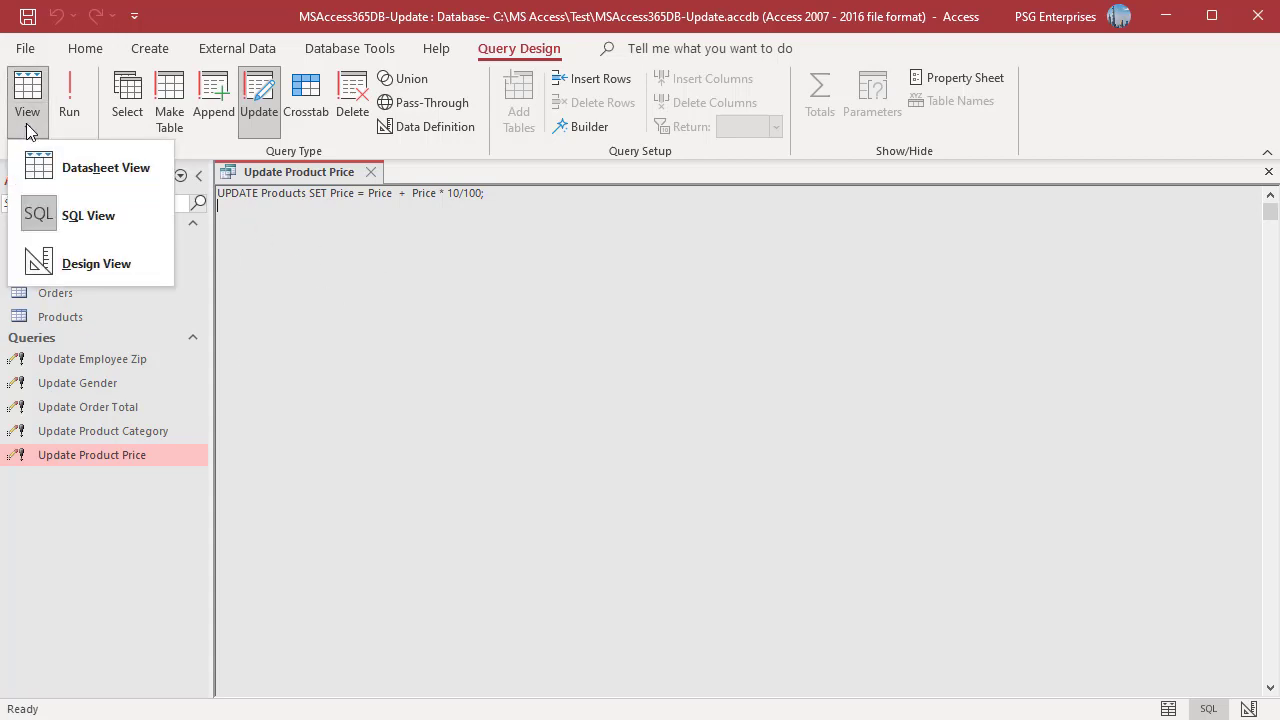
- Preview the affected prices, run the update on all 75 product rows, verify in Products, and close everything
click(104, 168)
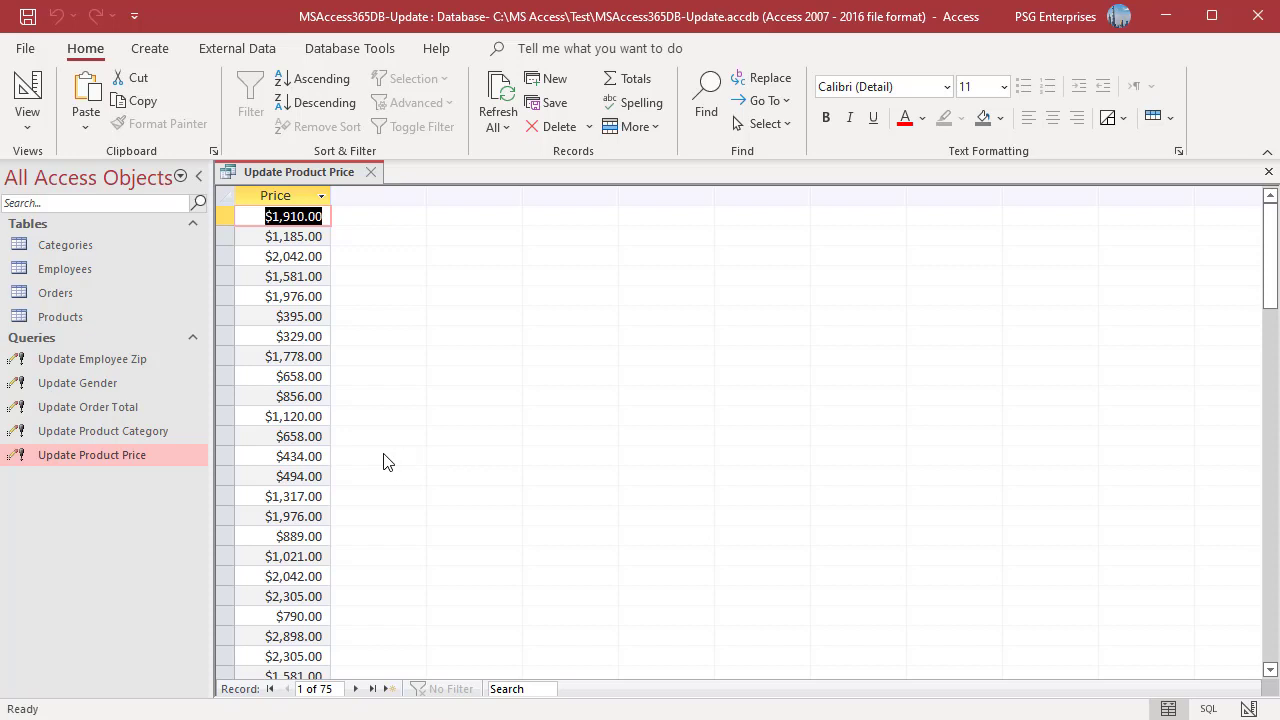
click(1212, 708)
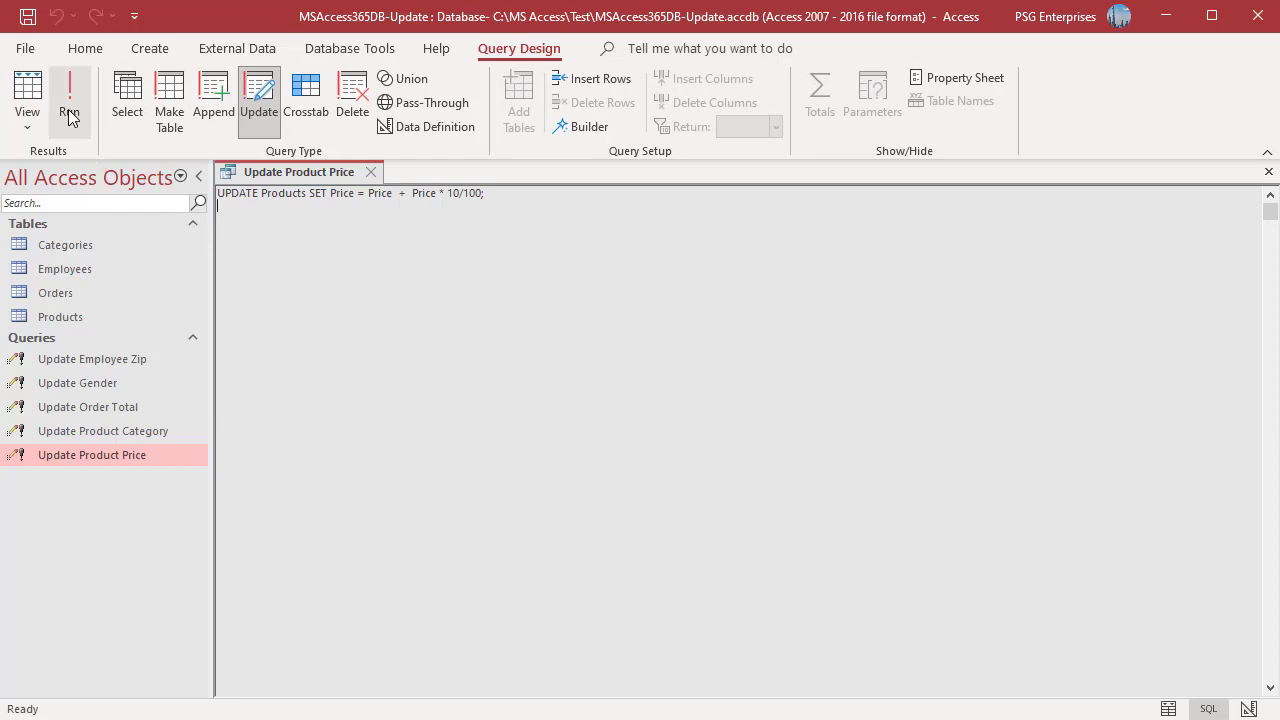
click(68, 96)
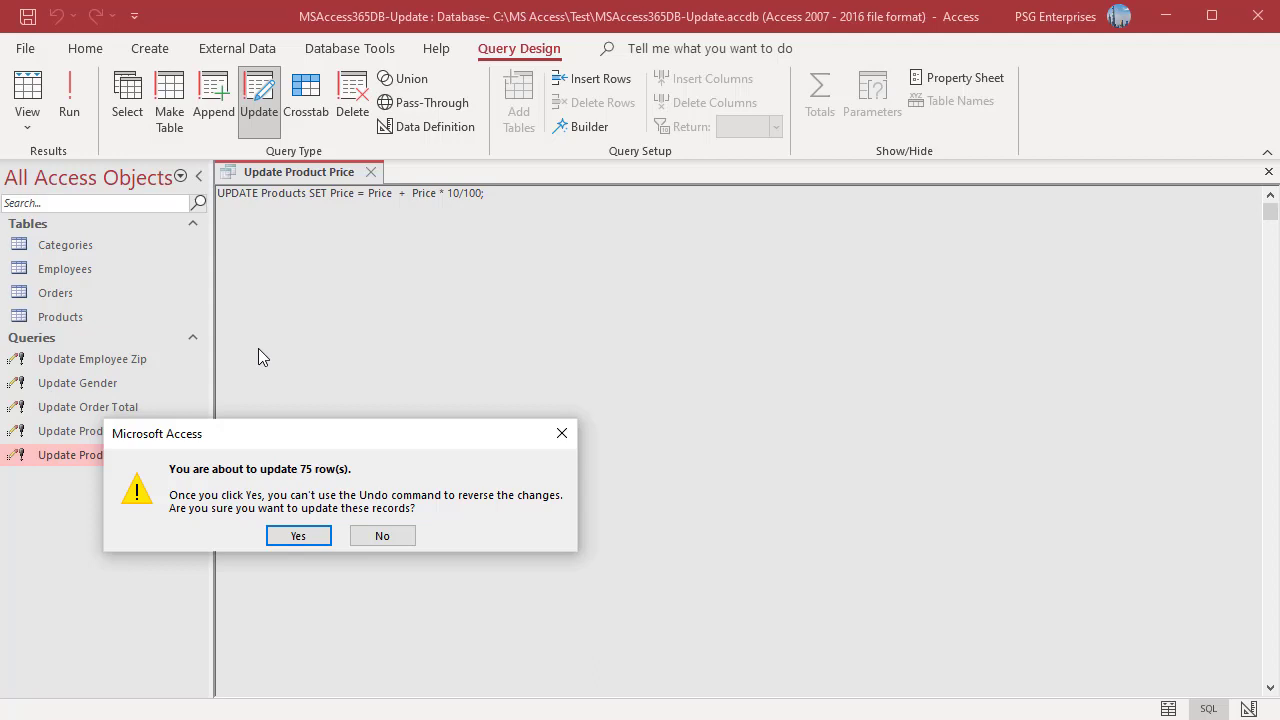
mouse_move(258, 364)
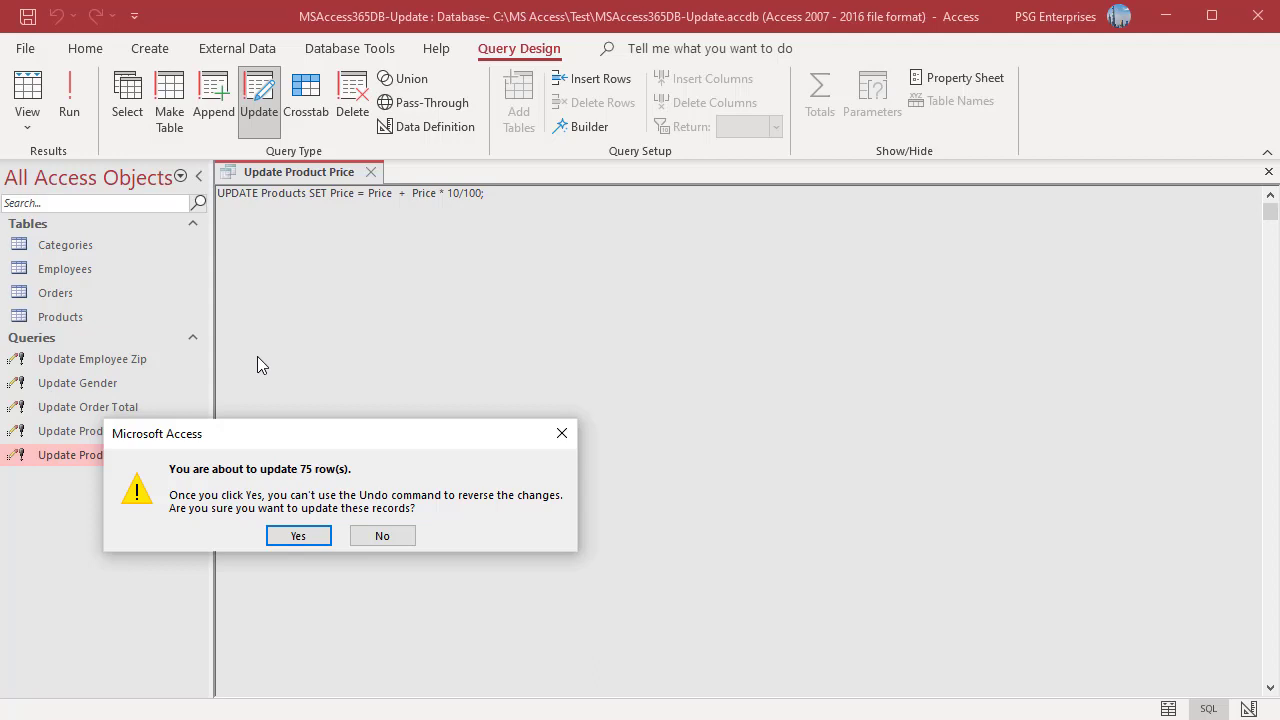
click(298, 536)
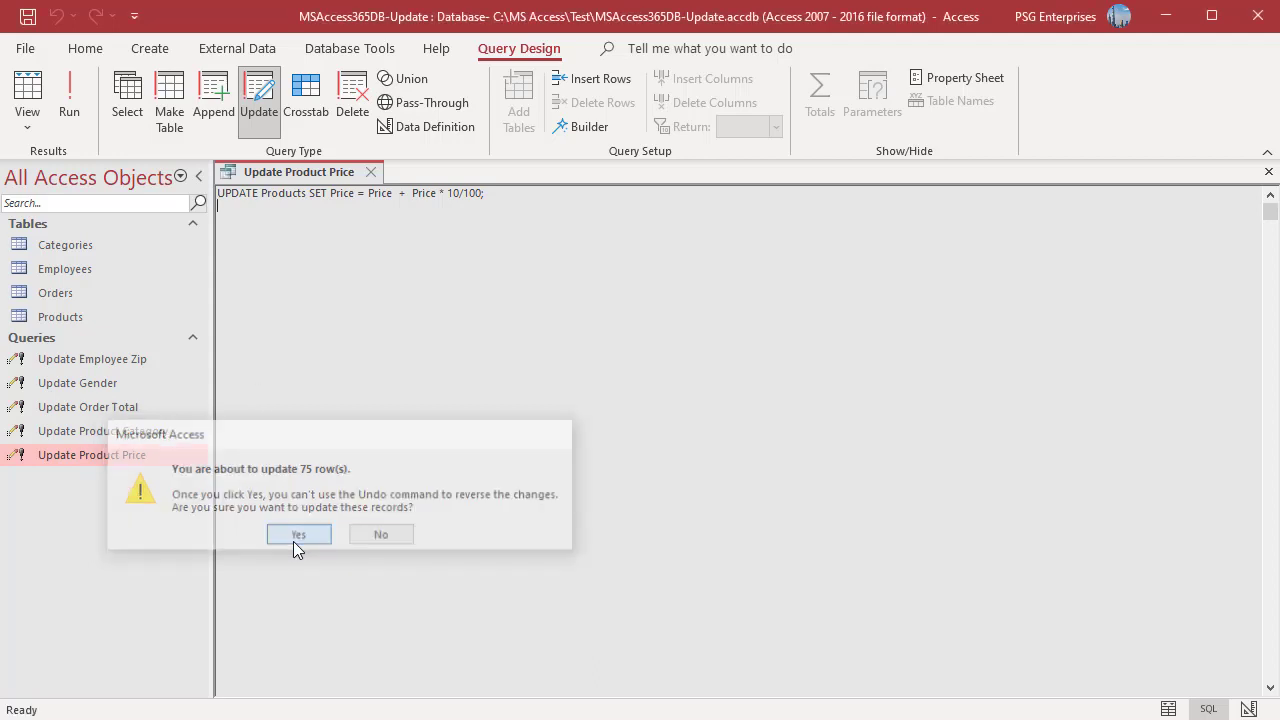
click(298, 534)
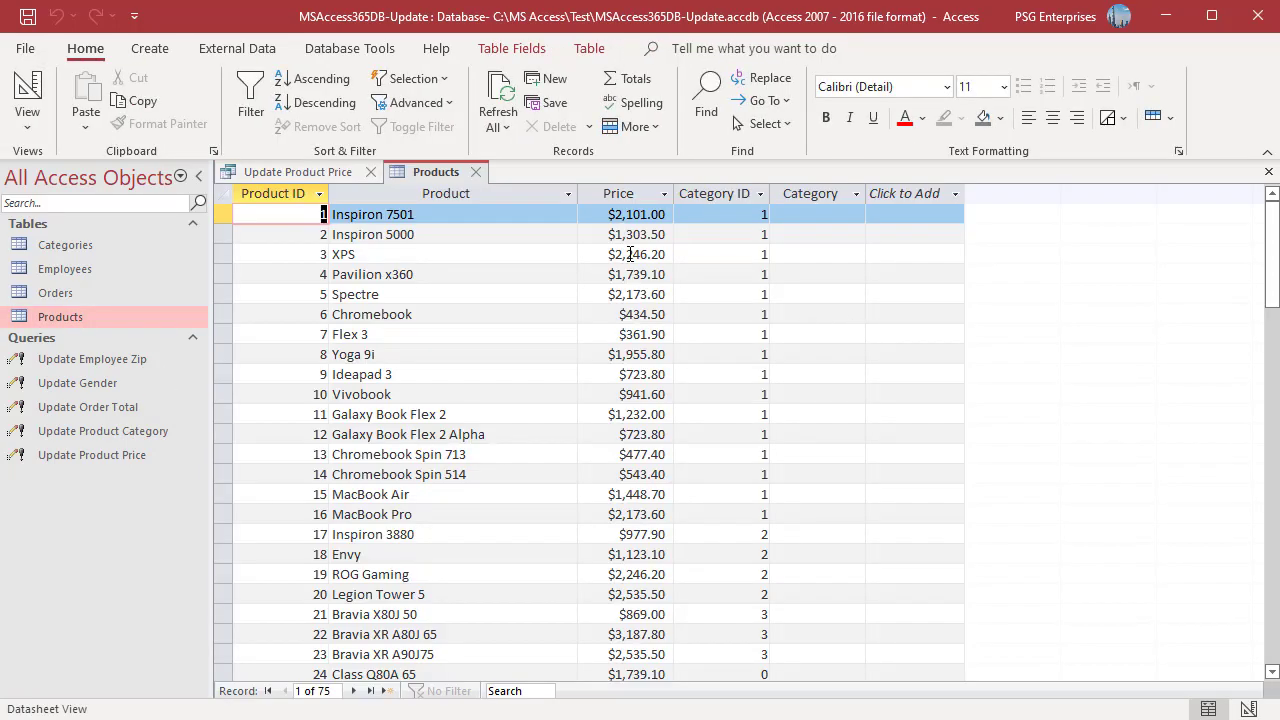
click(476, 172)
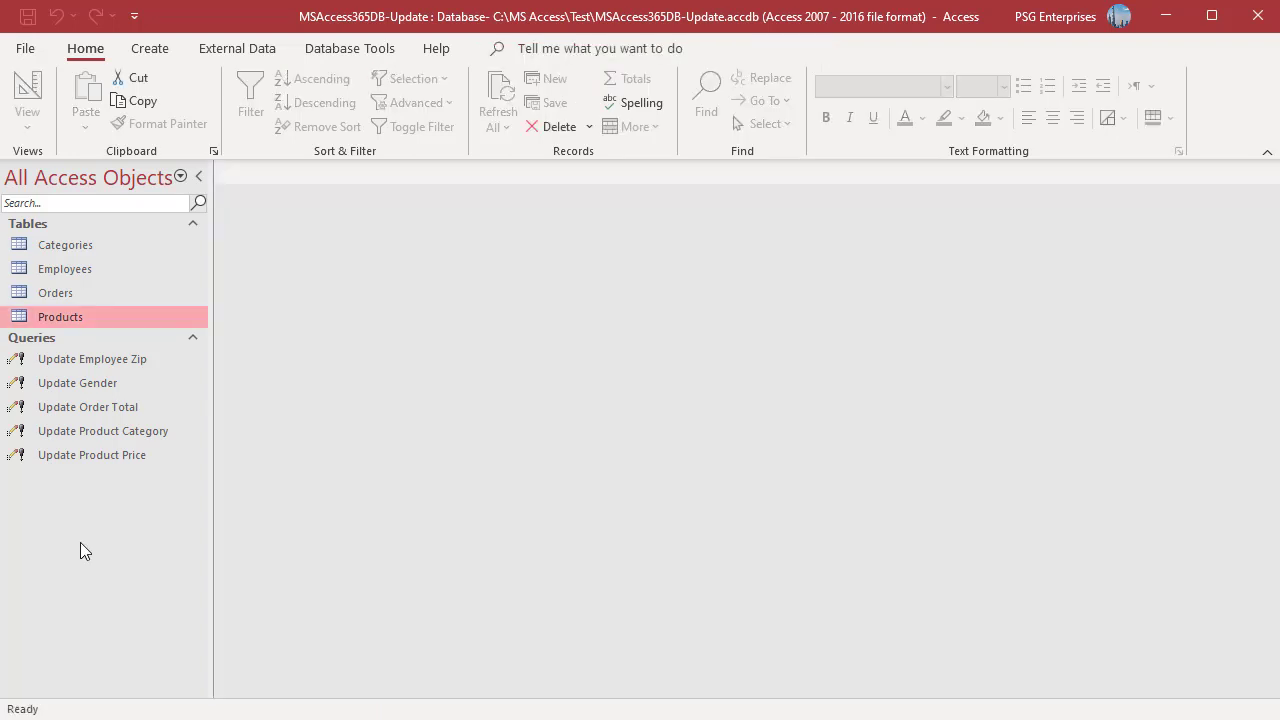
mouse_move(98, 532)
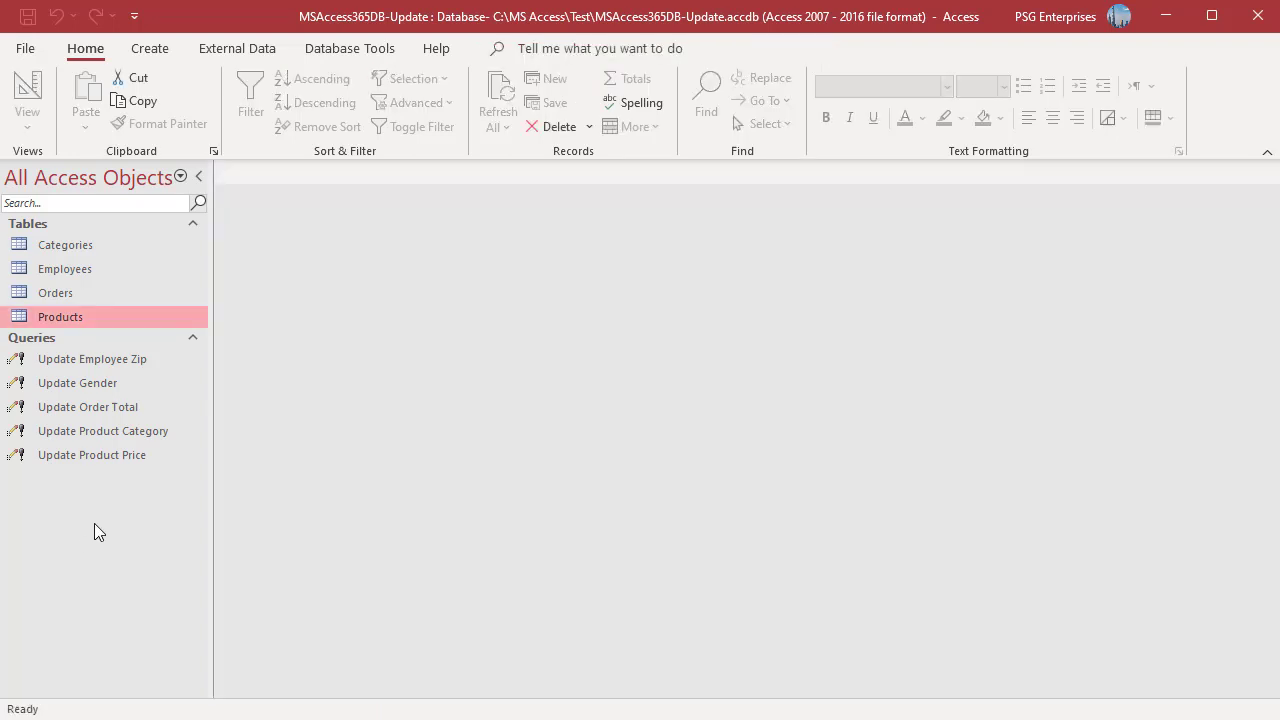
mouse_move(100, 534)
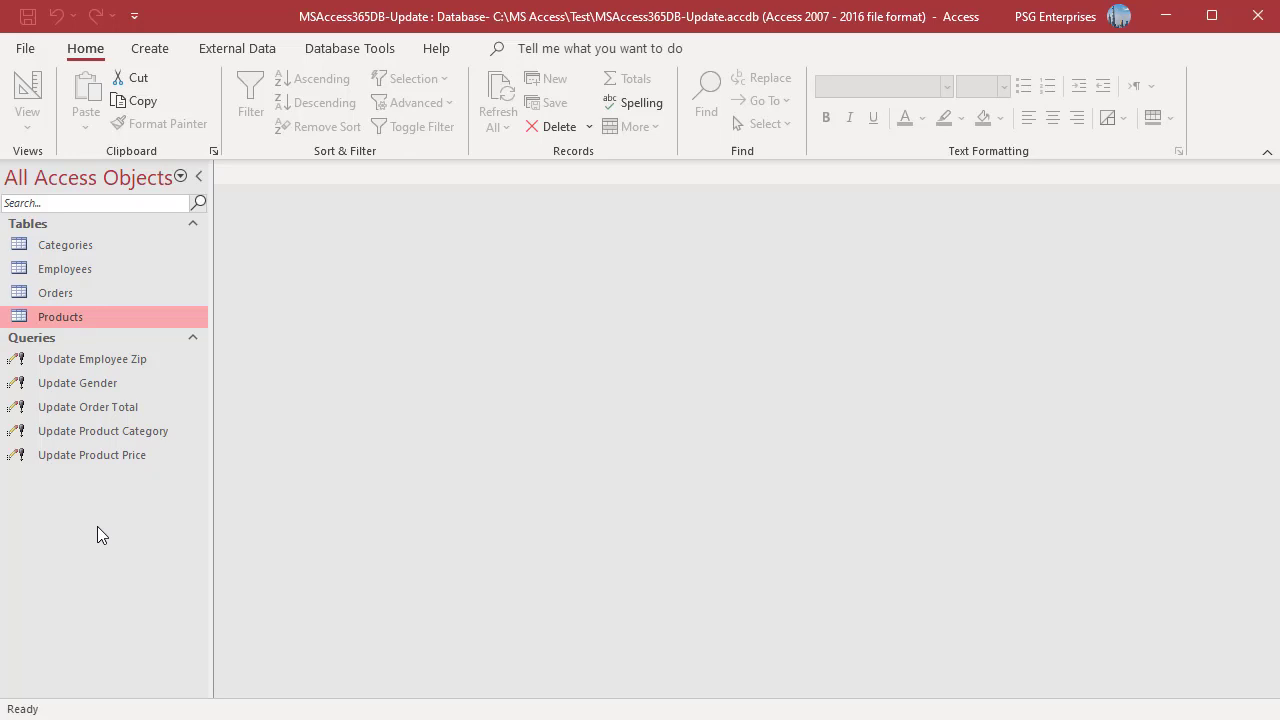
- Review the Employees table, then run the Update Gender query changing six Female values to F
double_click(64, 268)
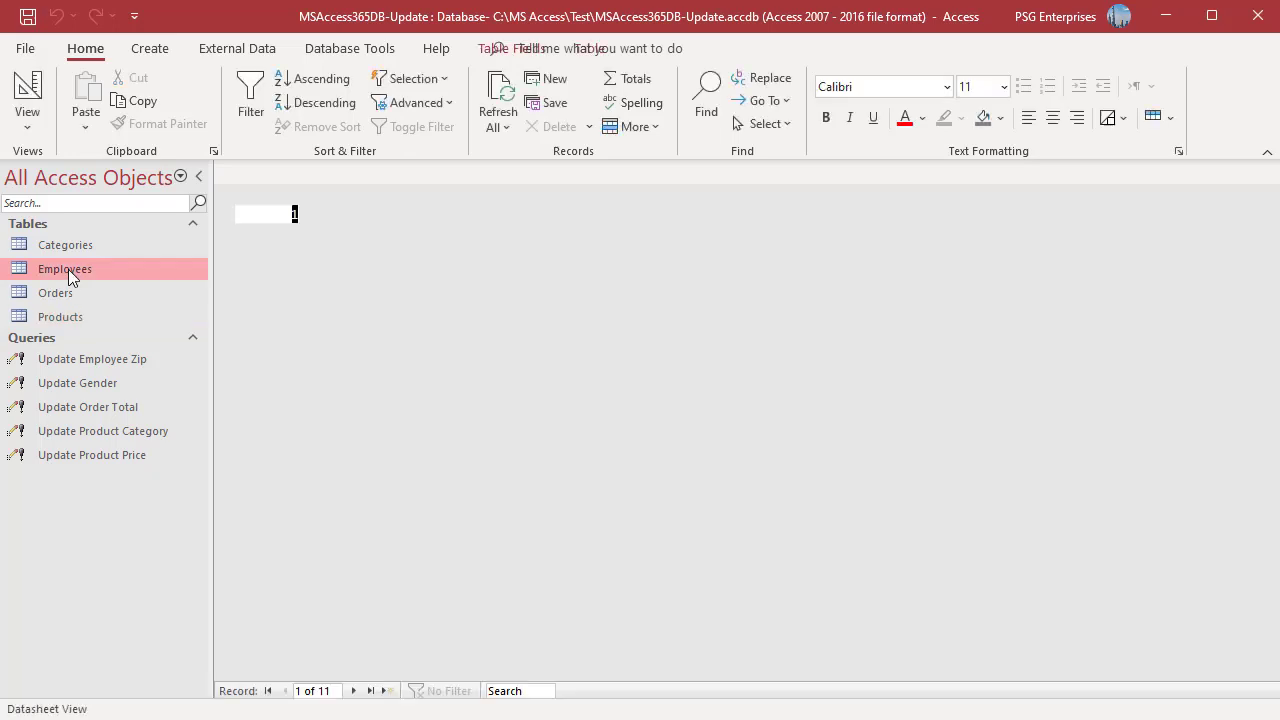
double_click(64, 268)
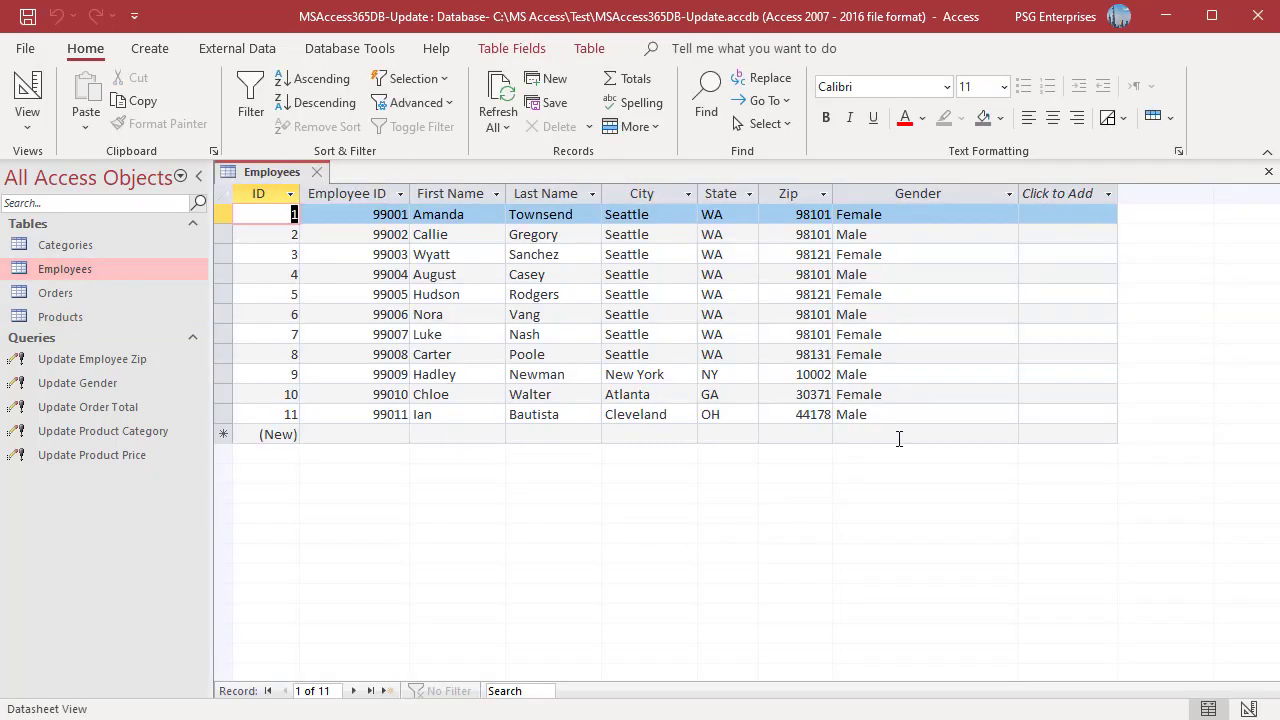
mouse_move(596, 564)
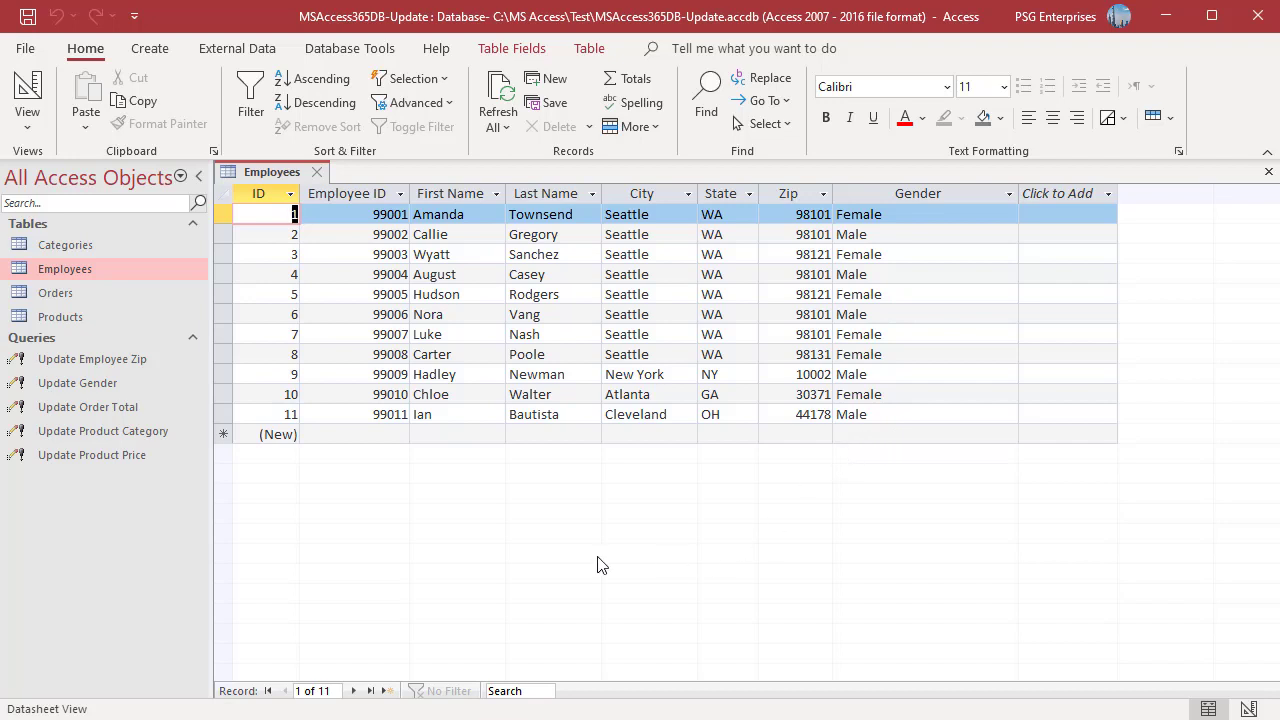
mouse_move(60, 500)
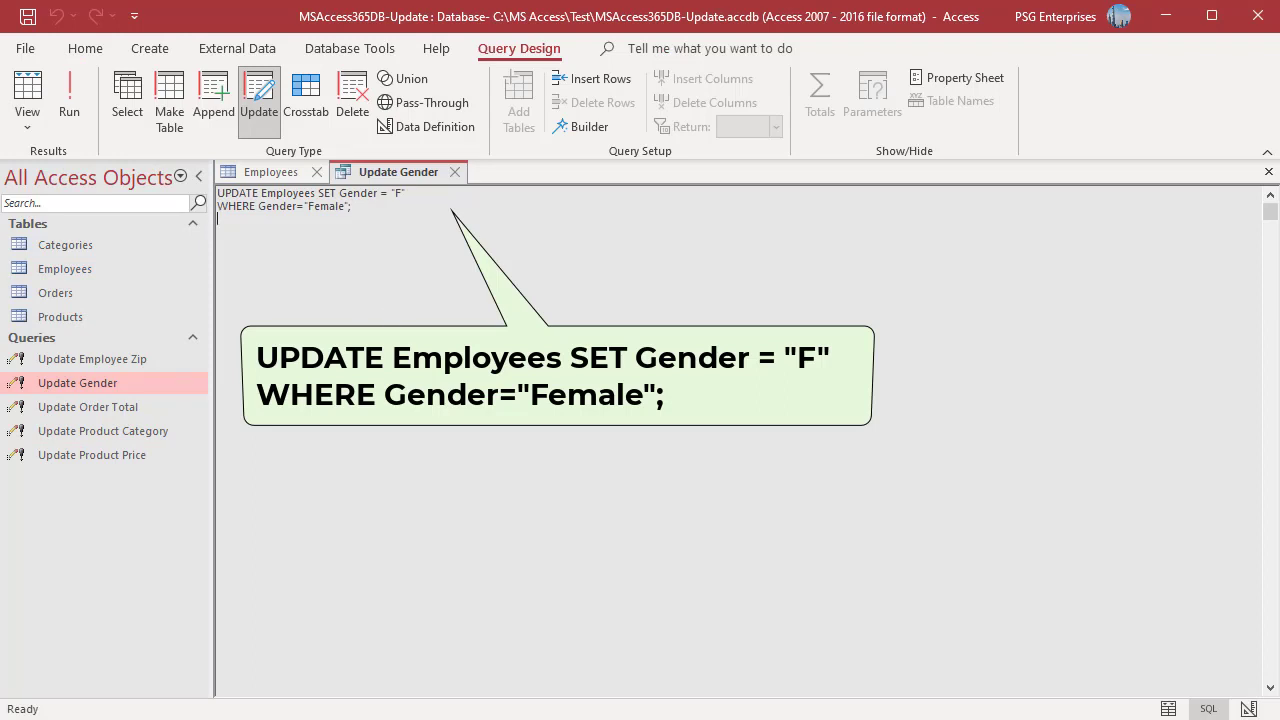
click(68, 96)
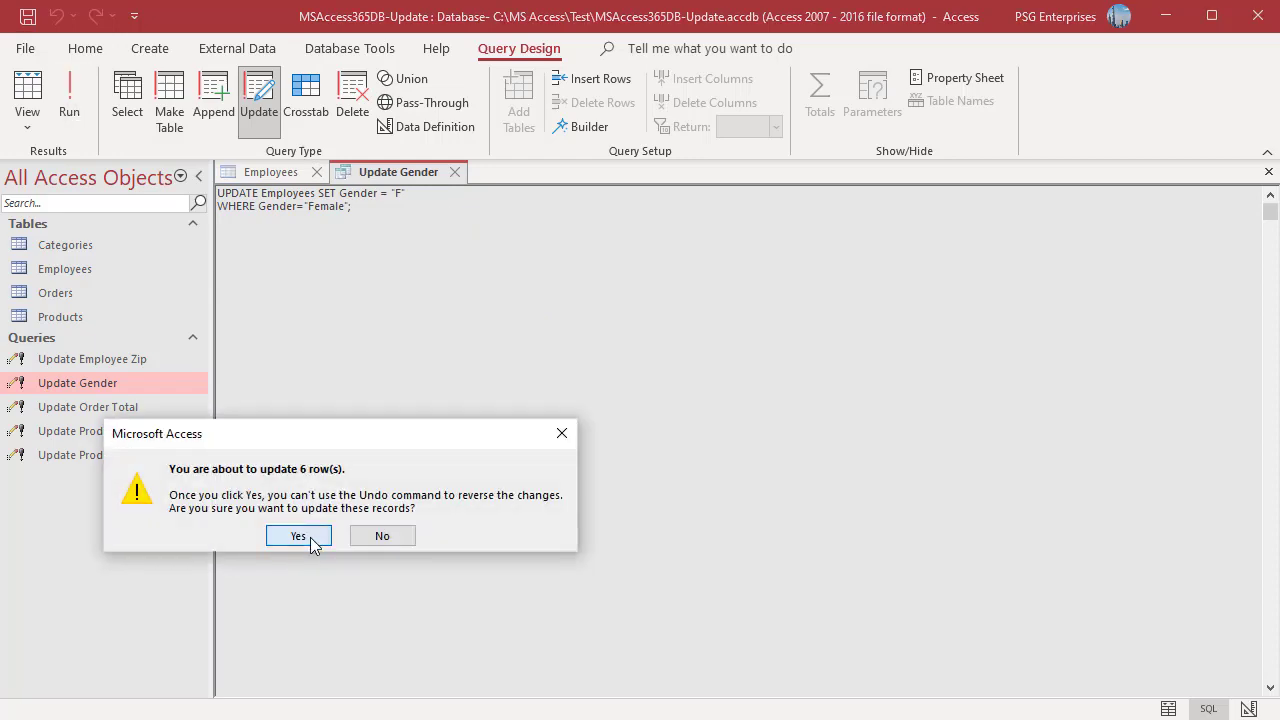
click(296, 536)
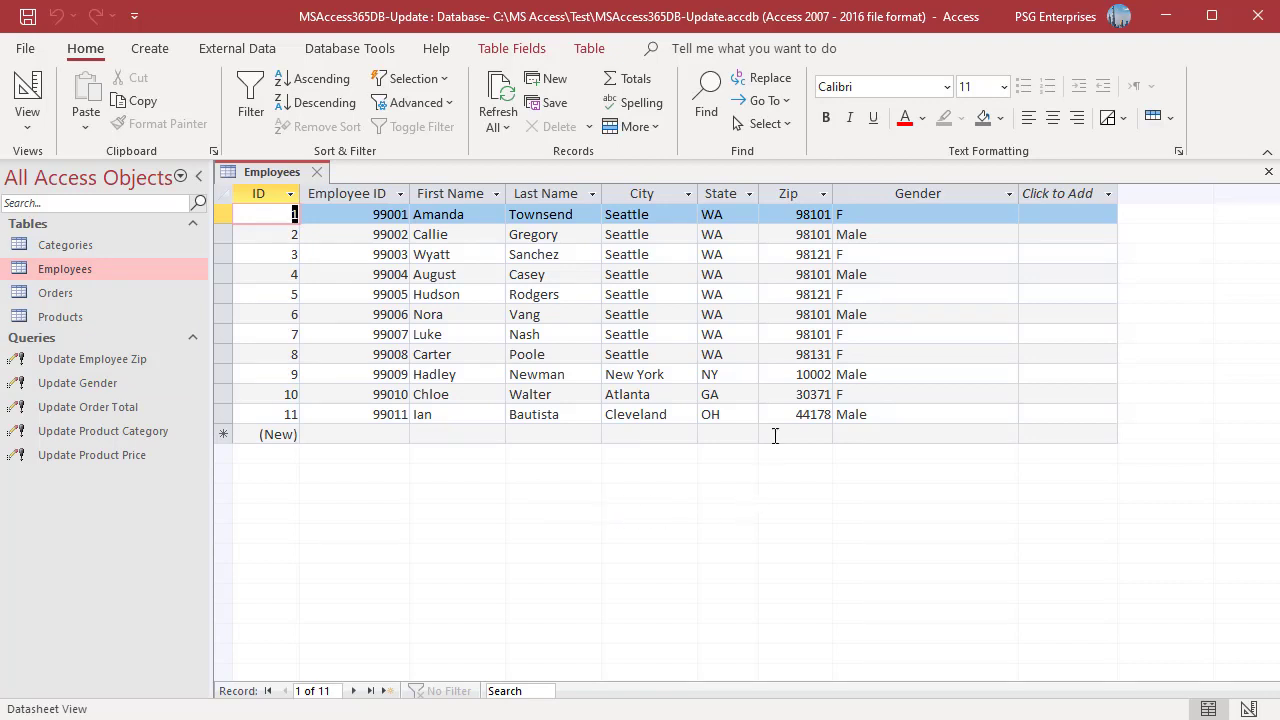
mouse_move(784, 332)
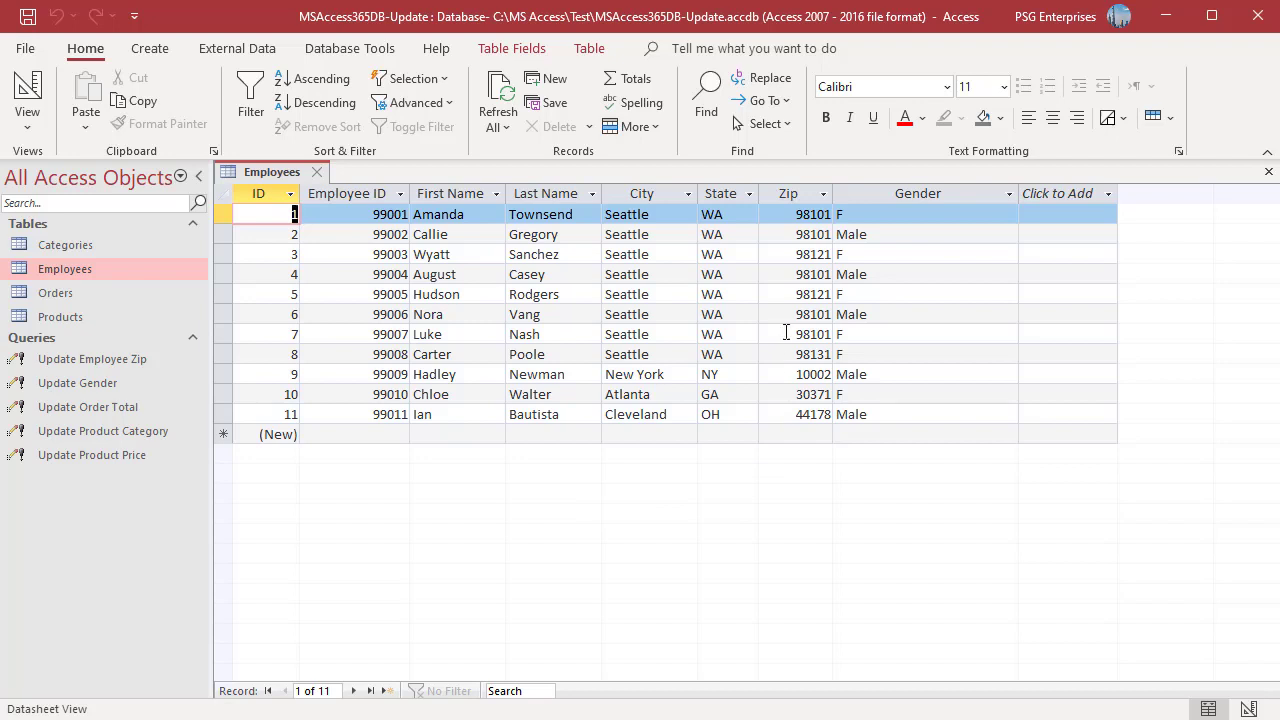
- Run the Update Employee Zip query setting eight Seattle employees to 98201, verify, and close all tabs
double_click(92, 358)
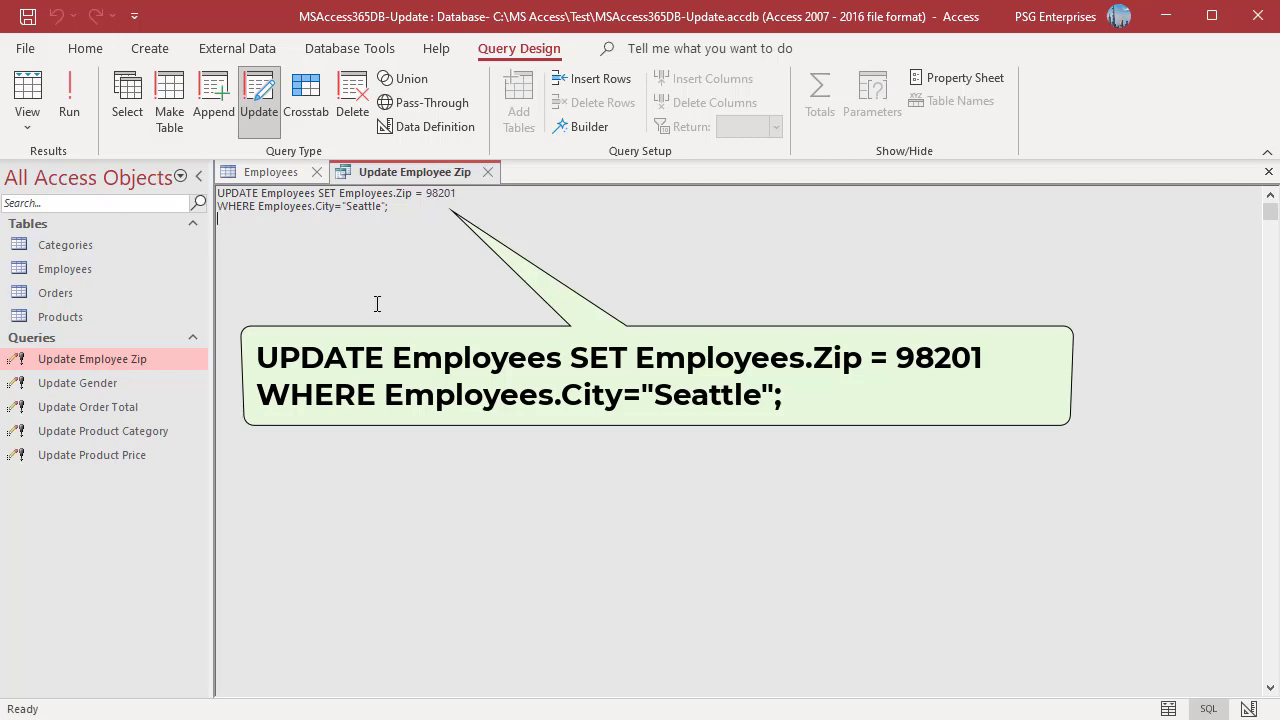
click(68, 98)
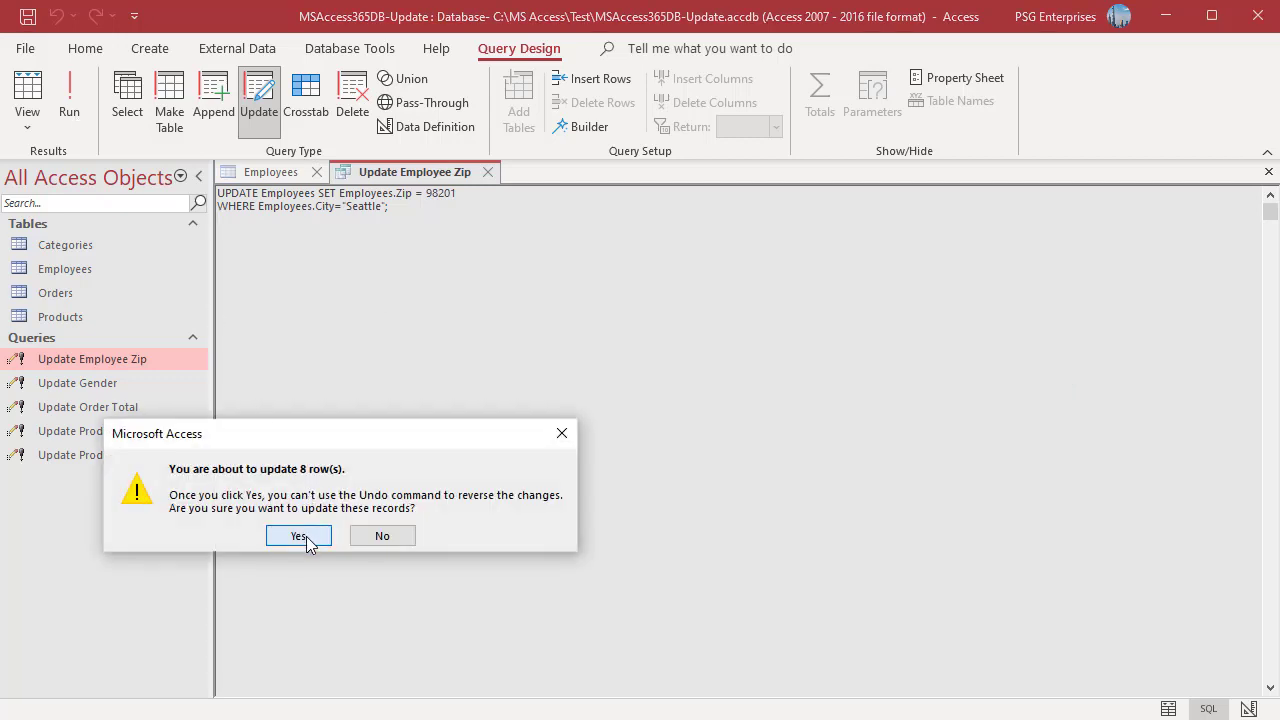
click(298, 536)
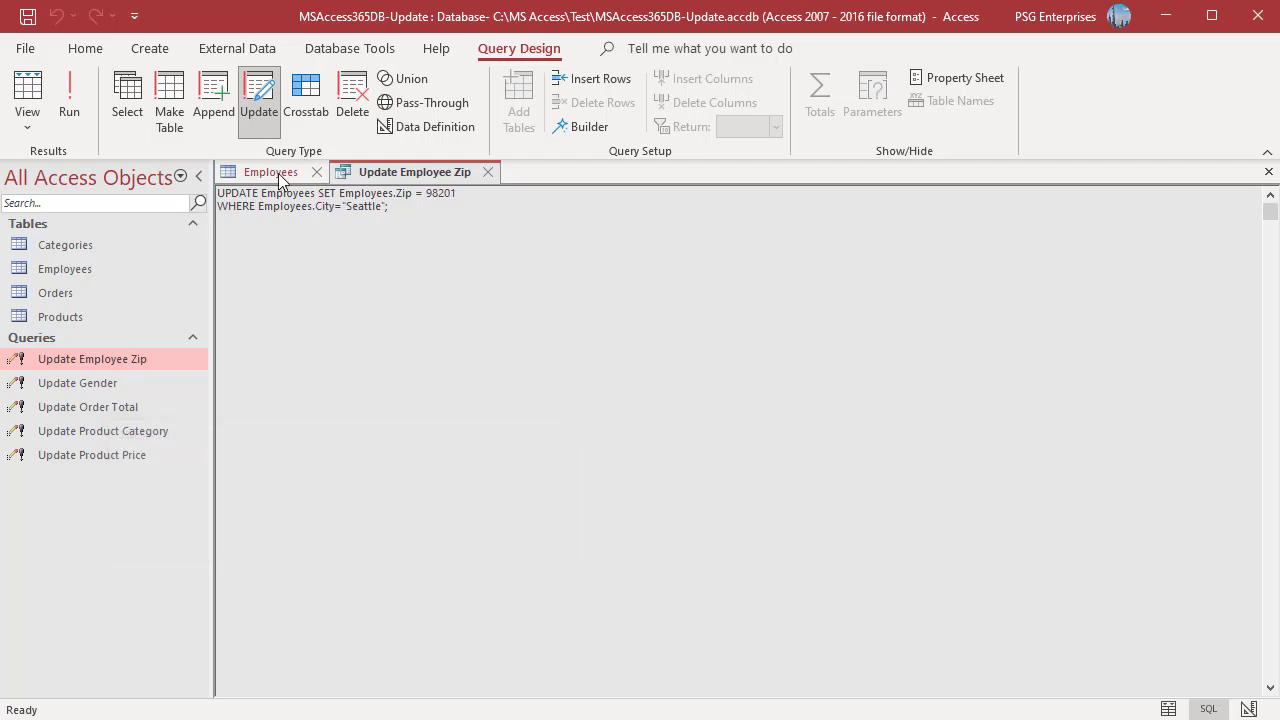
click(270, 172)
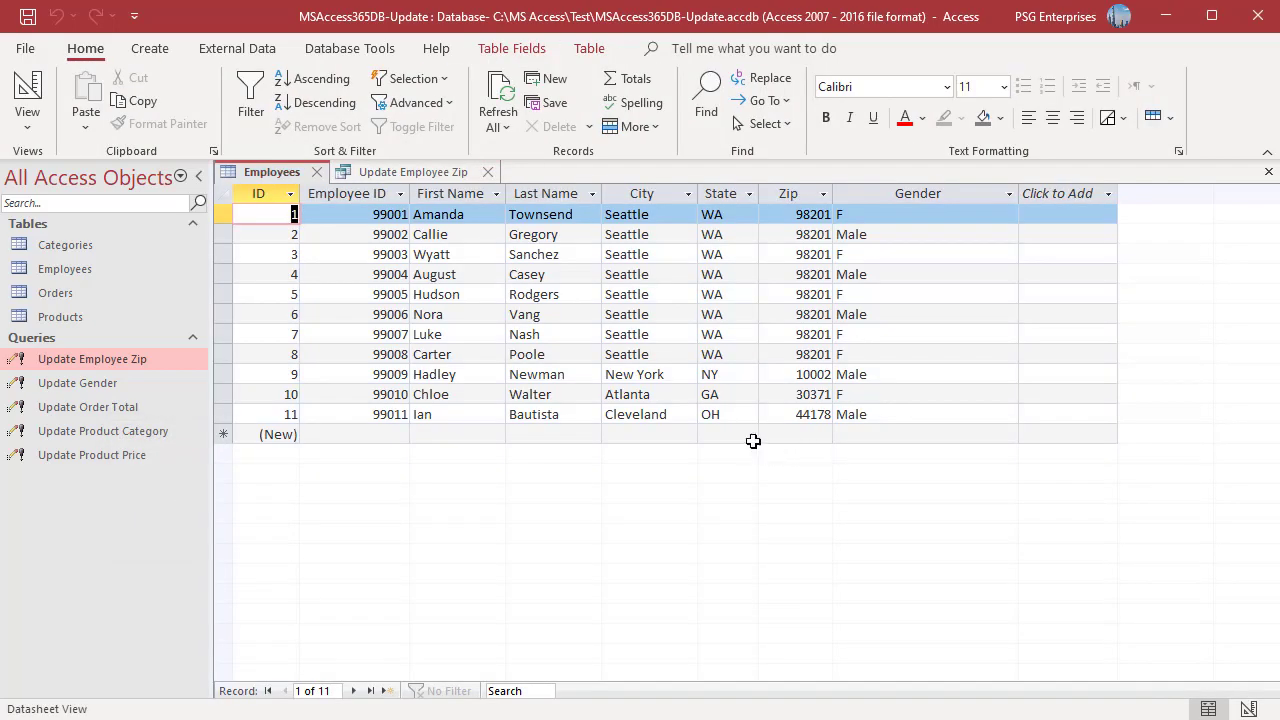
click(316, 172)
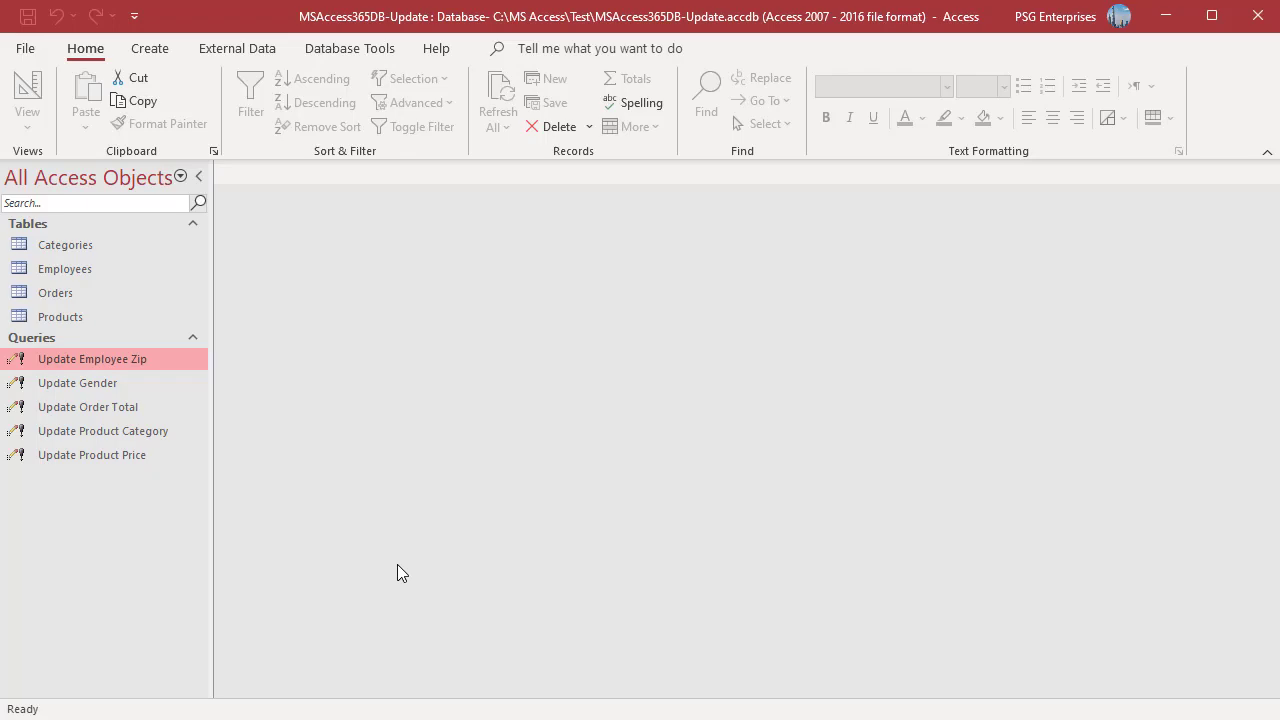
mouse_move(406, 576)
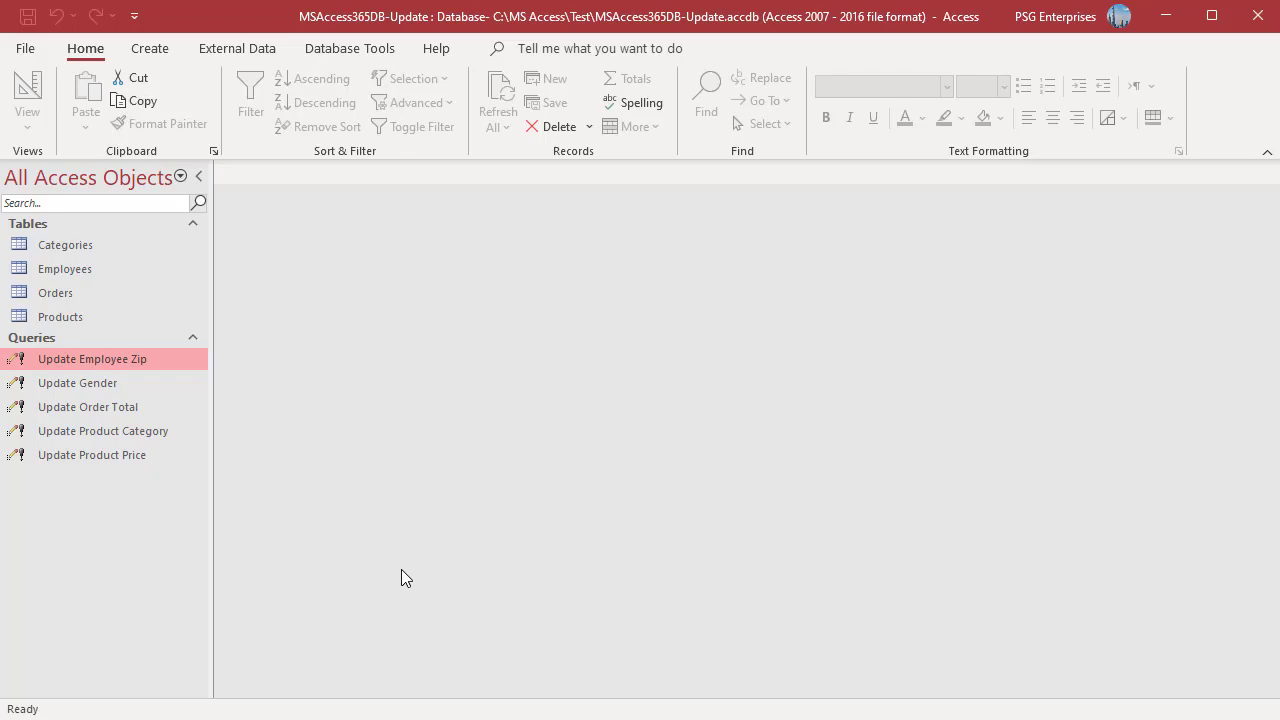
mouse_move(384, 556)
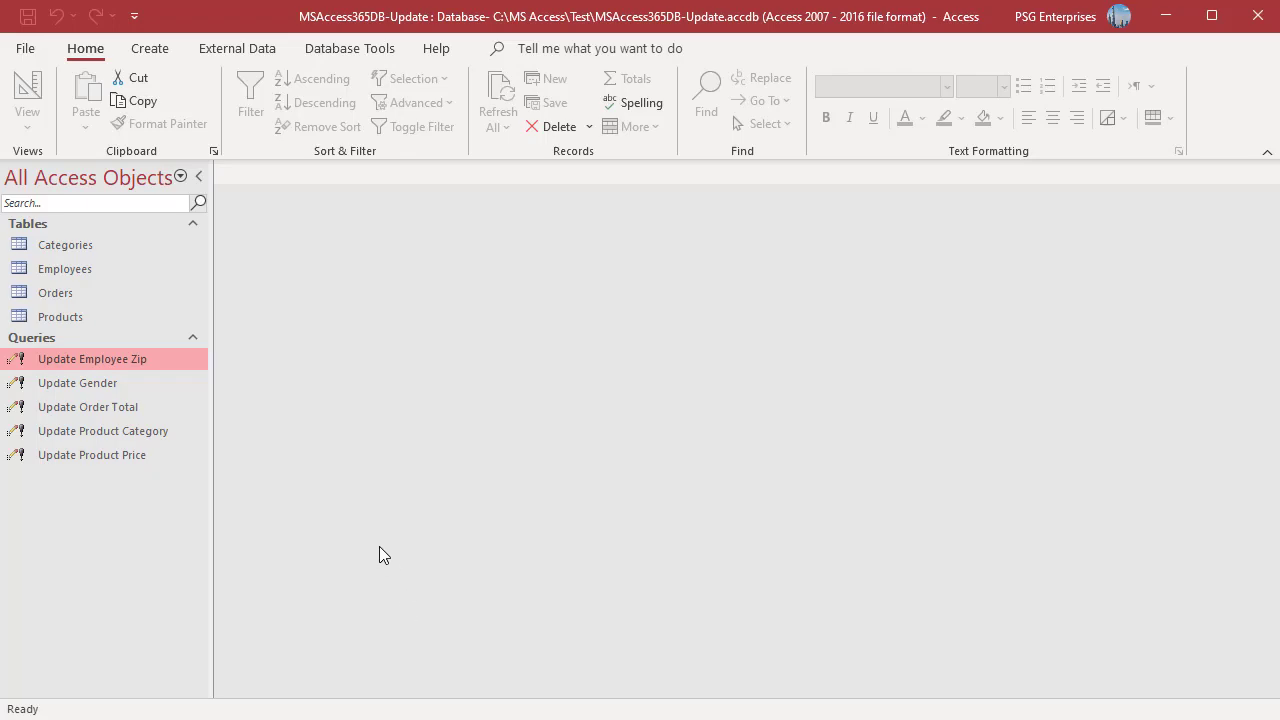
- Review the Orders table, then run the Update Order Total query on all 25 orders
double_click(56, 292)
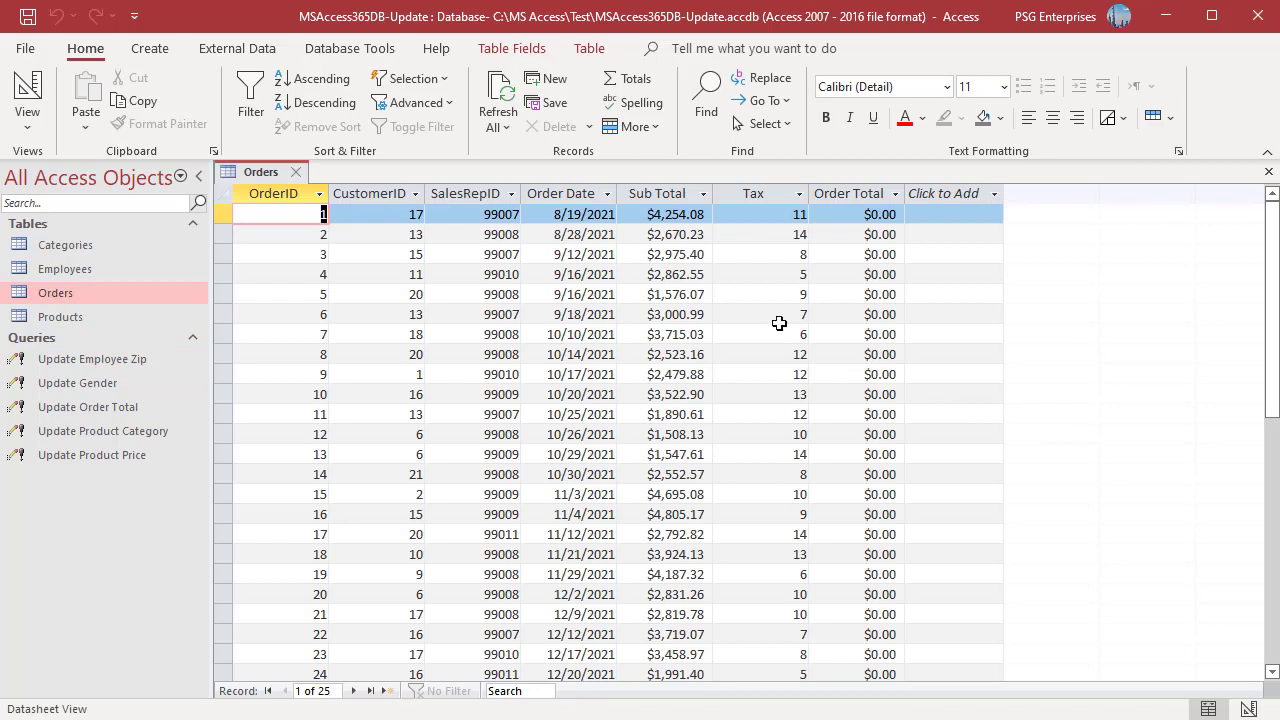
mouse_move(896, 298)
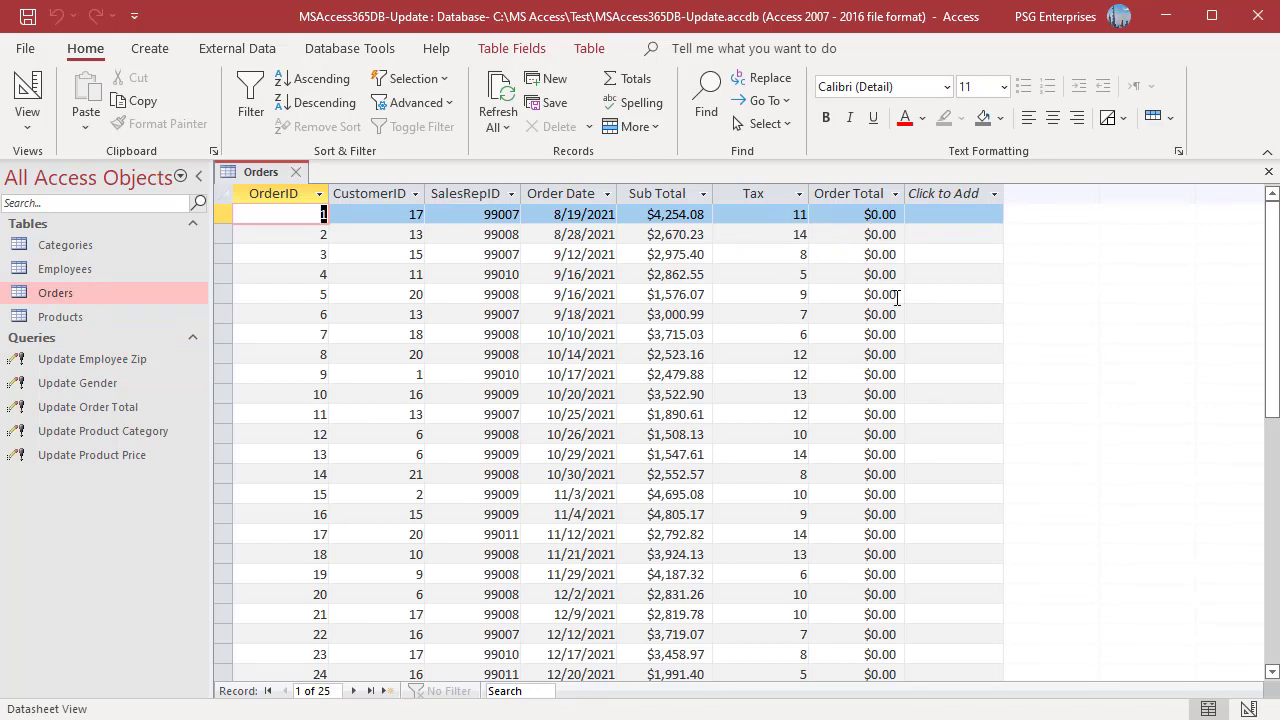
double_click(88, 408)
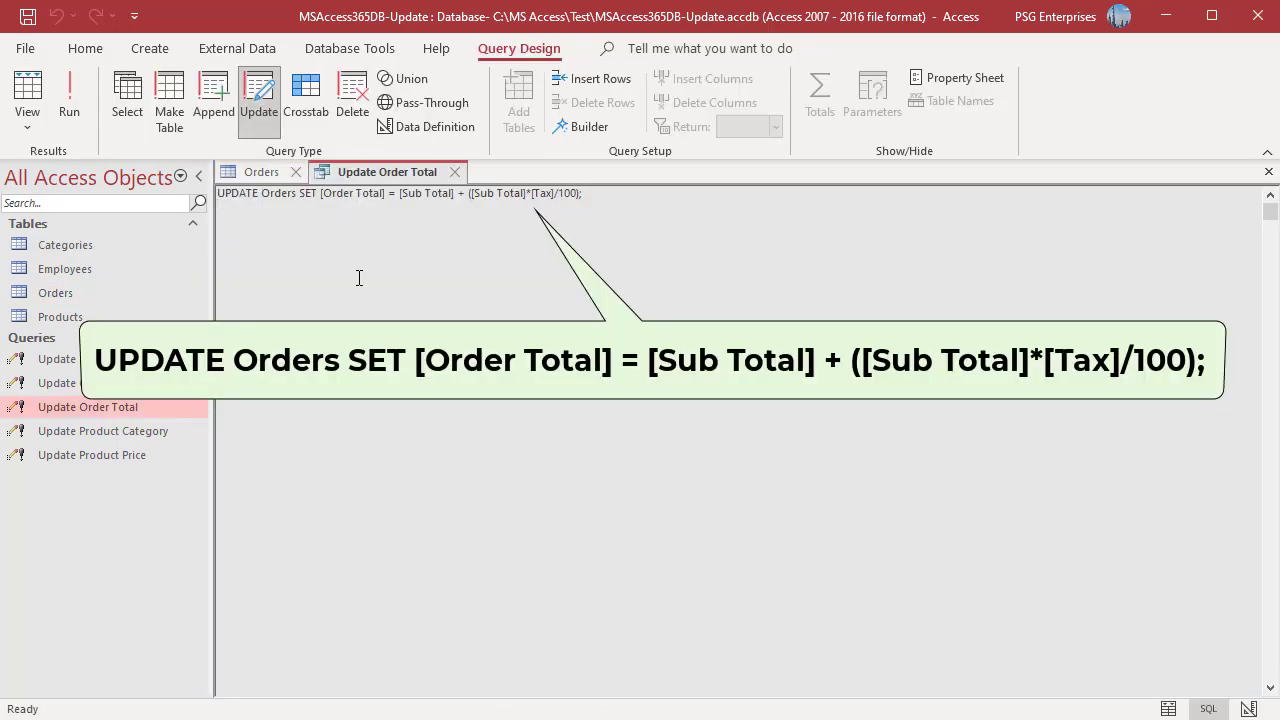
click(68, 96)
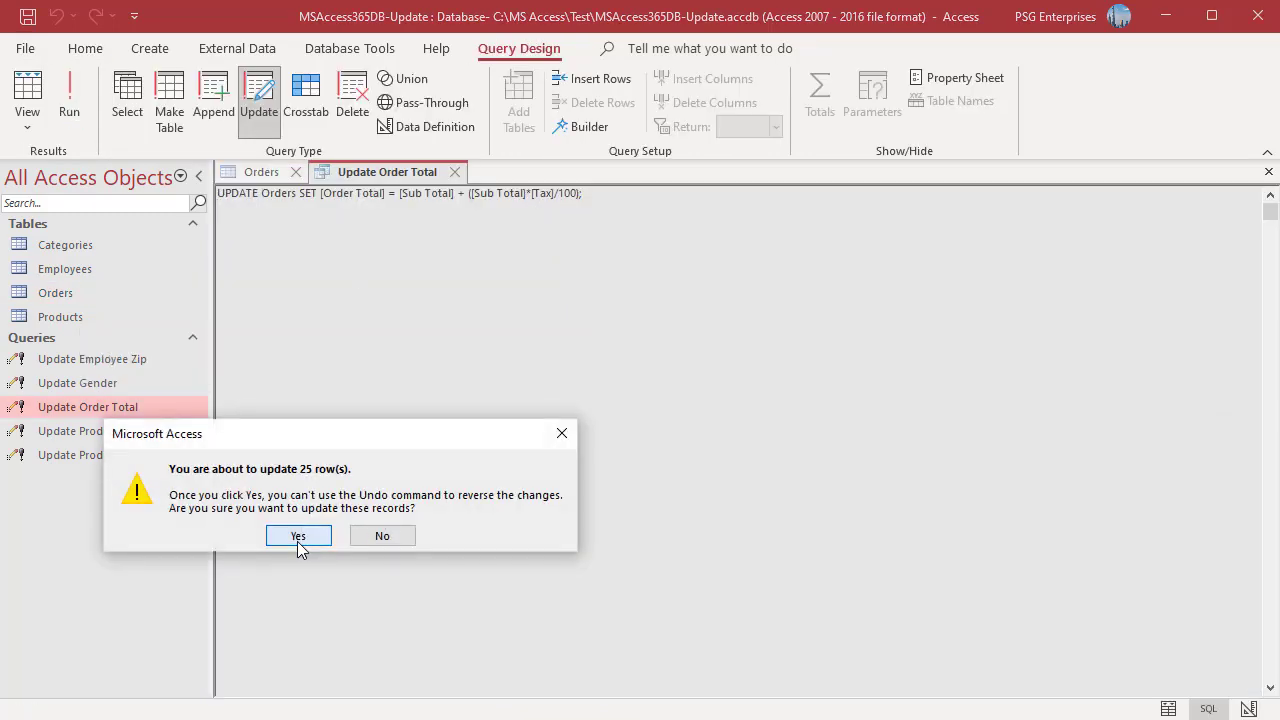
click(296, 536)
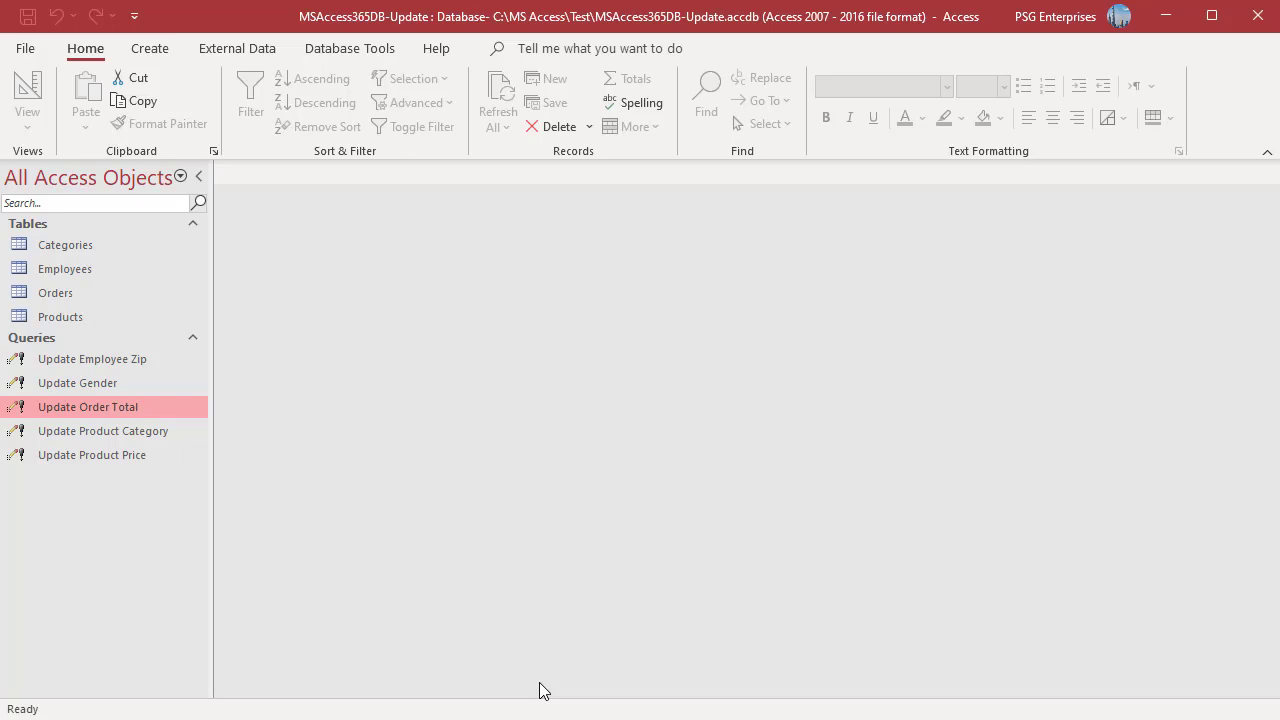
- Review Products and Categories, then run the Update Product Category query to fill product category names
double_click(60, 316)
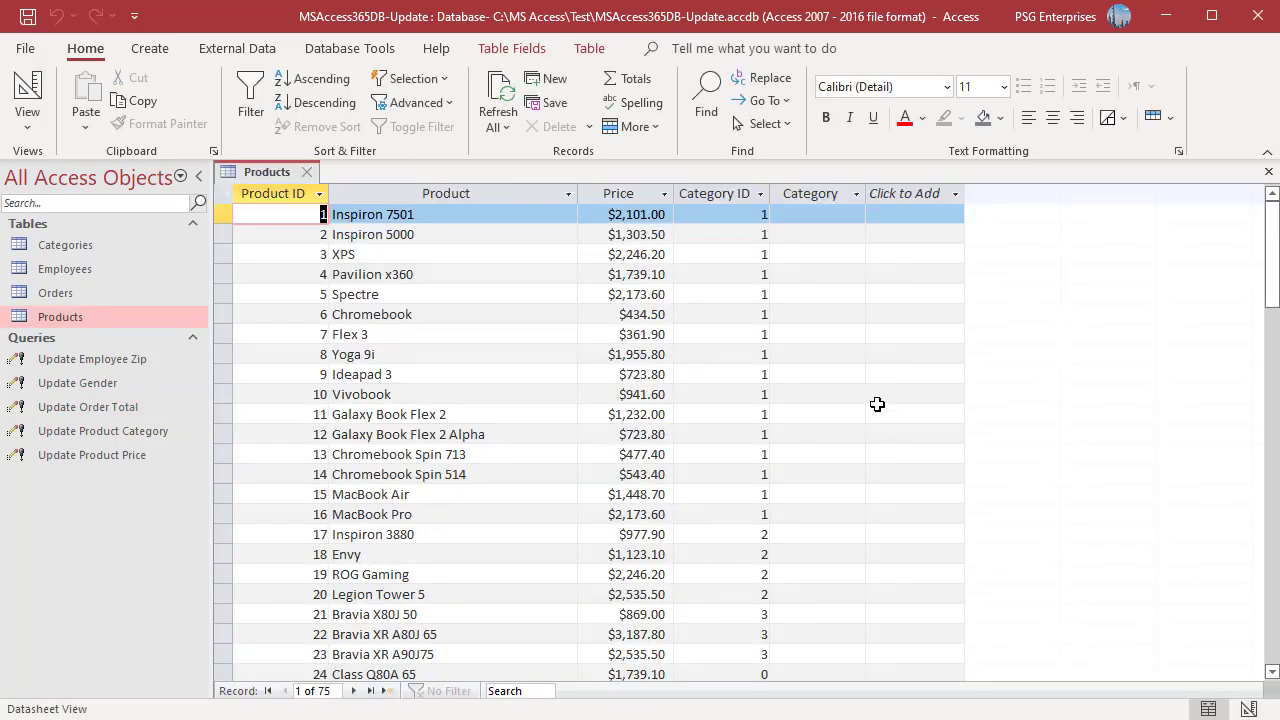
mouse_move(812, 232)
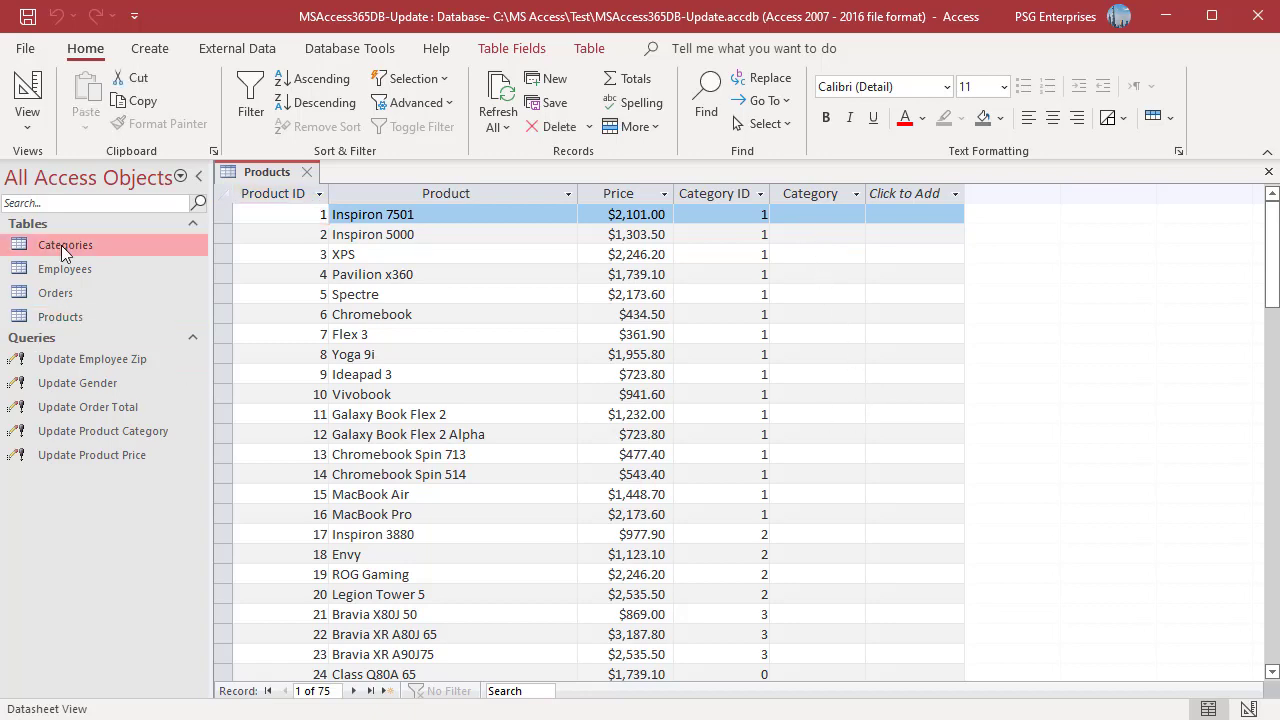
double_click(104, 432)
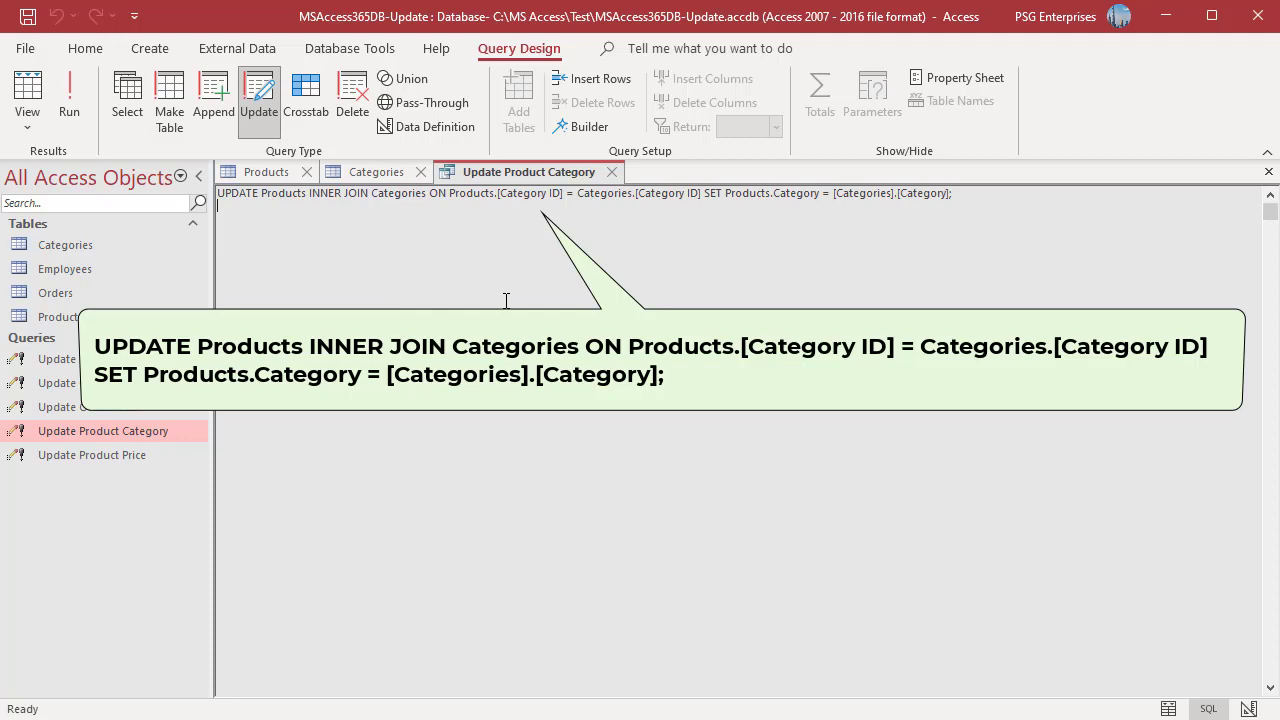
mouse_move(428, 306)
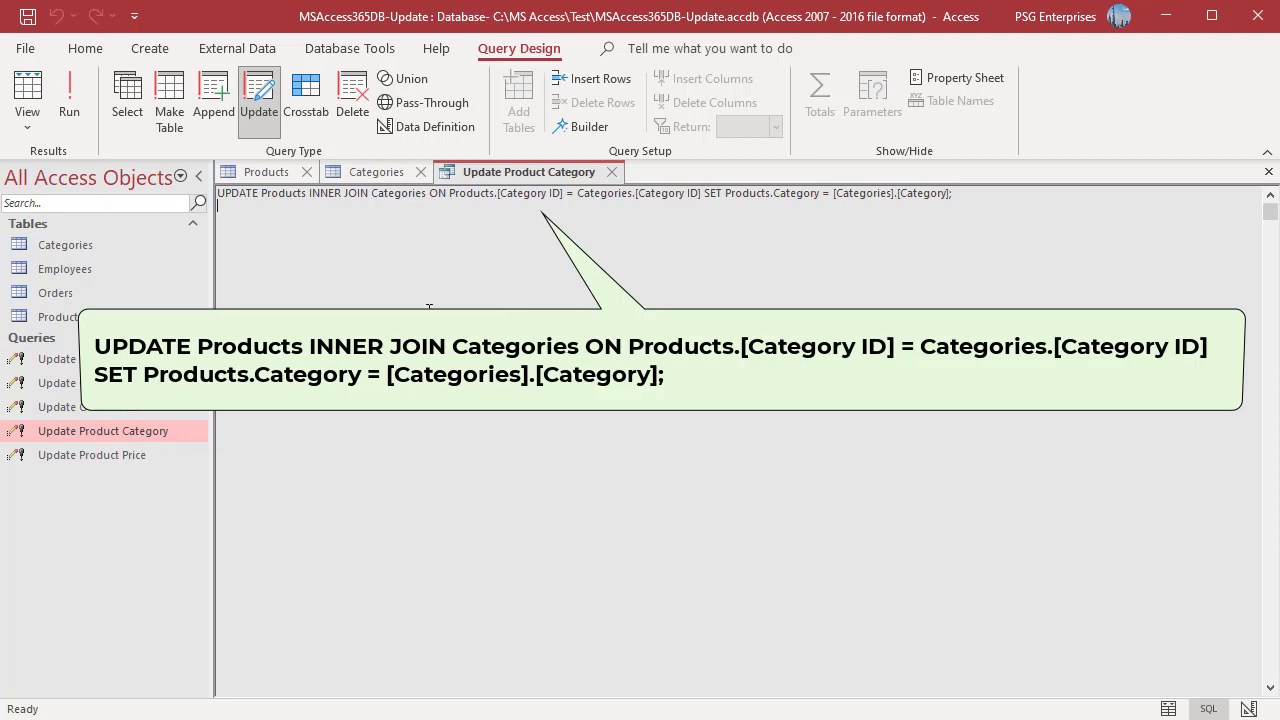
click(68, 96)
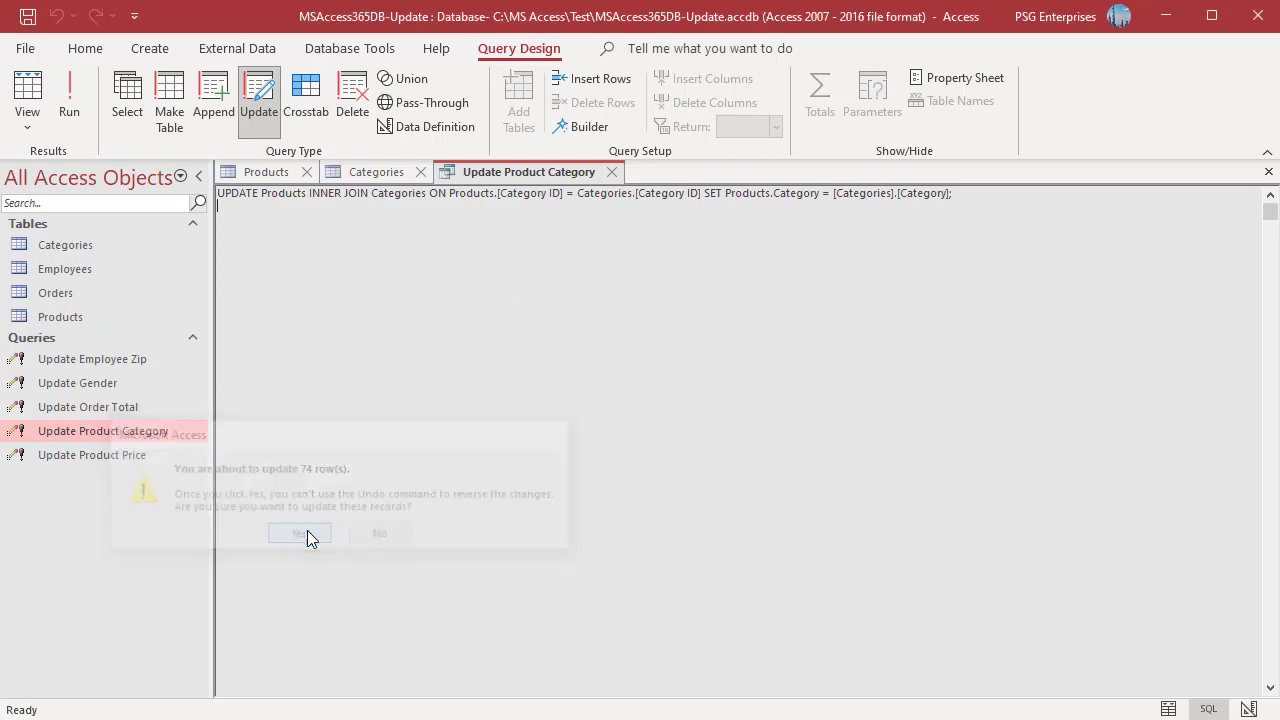
click(300, 532)
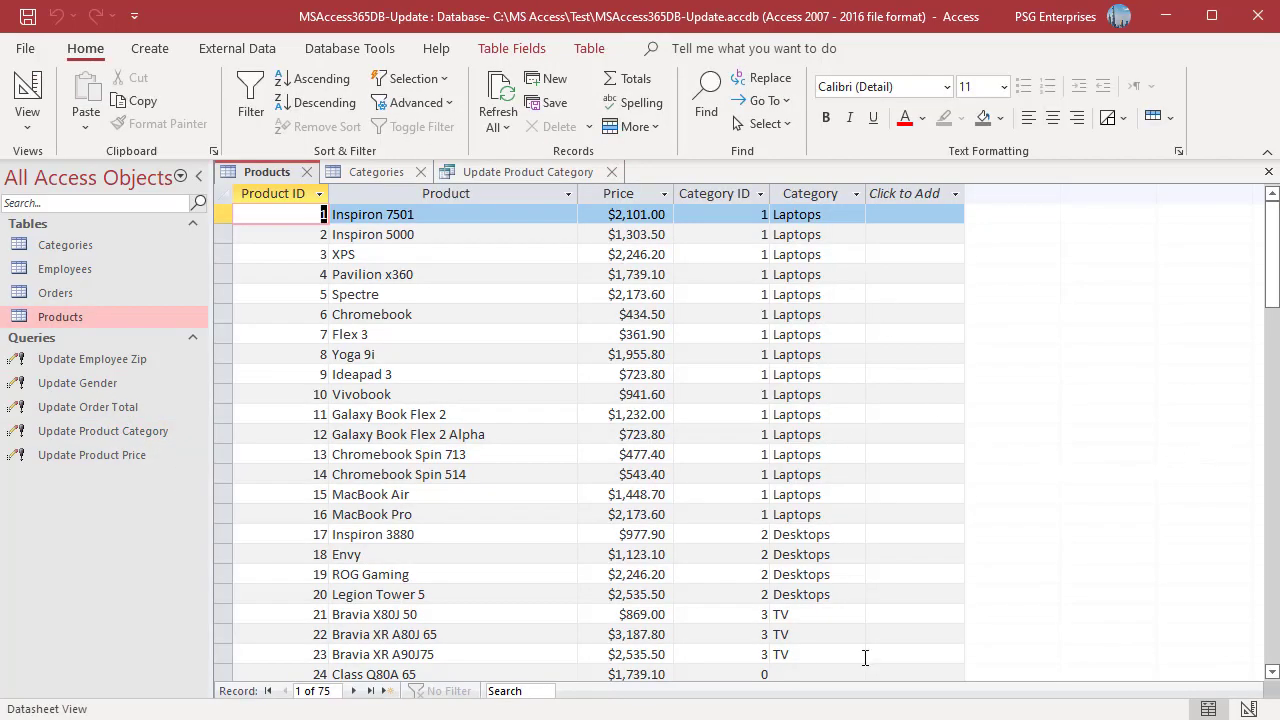
mouse_move(1116, 590)
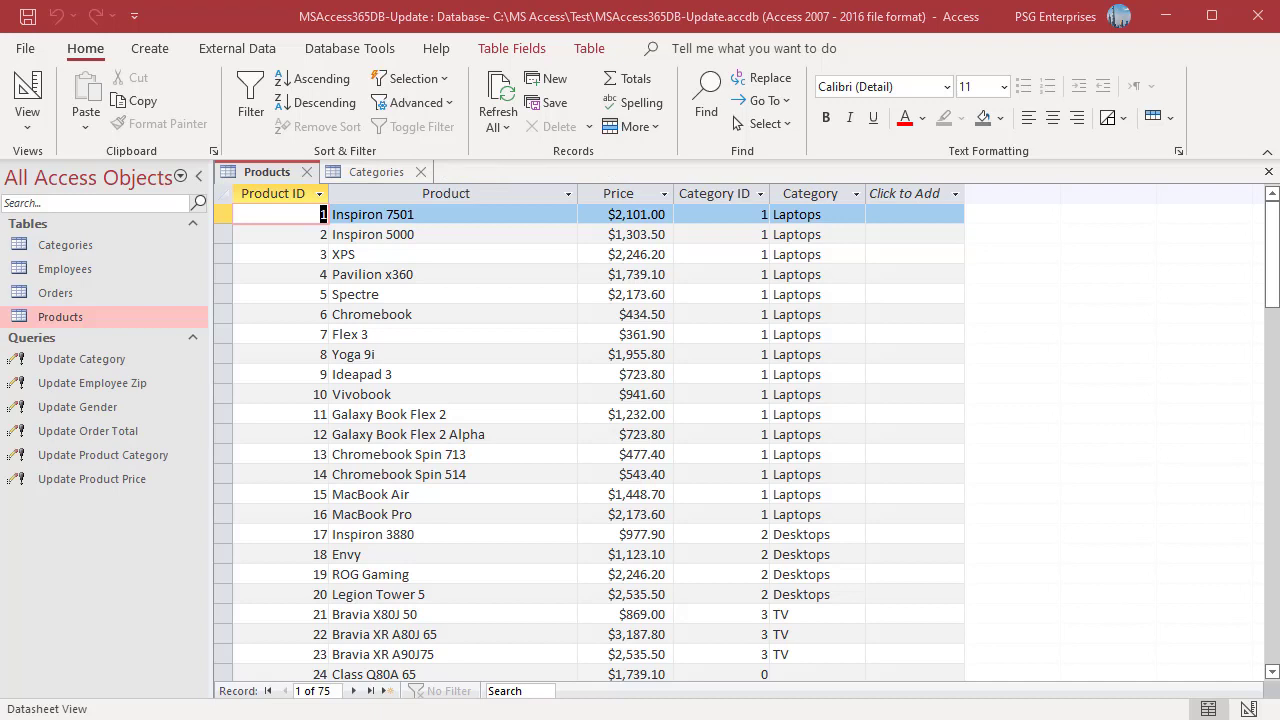
mouse_move(892, 530)
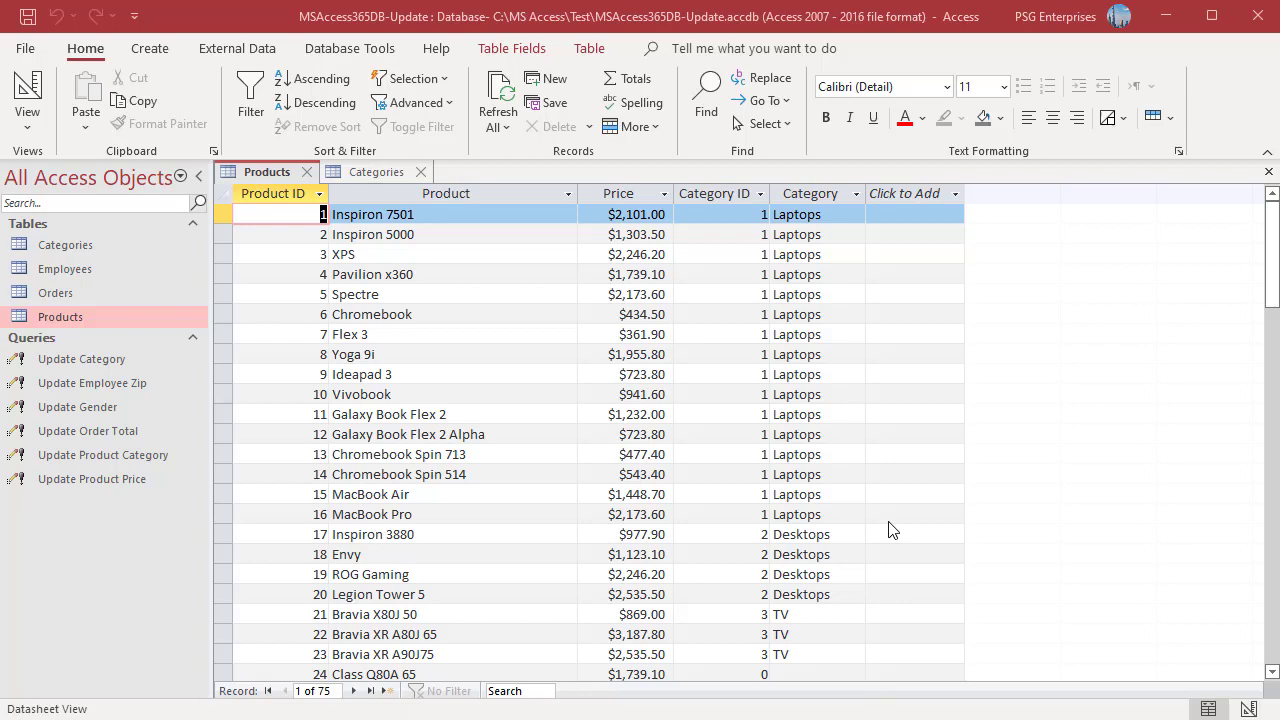
- Run the Update Category query renaming Laptops to Laptop across 16 rows, then check Categories
click(376, 172)
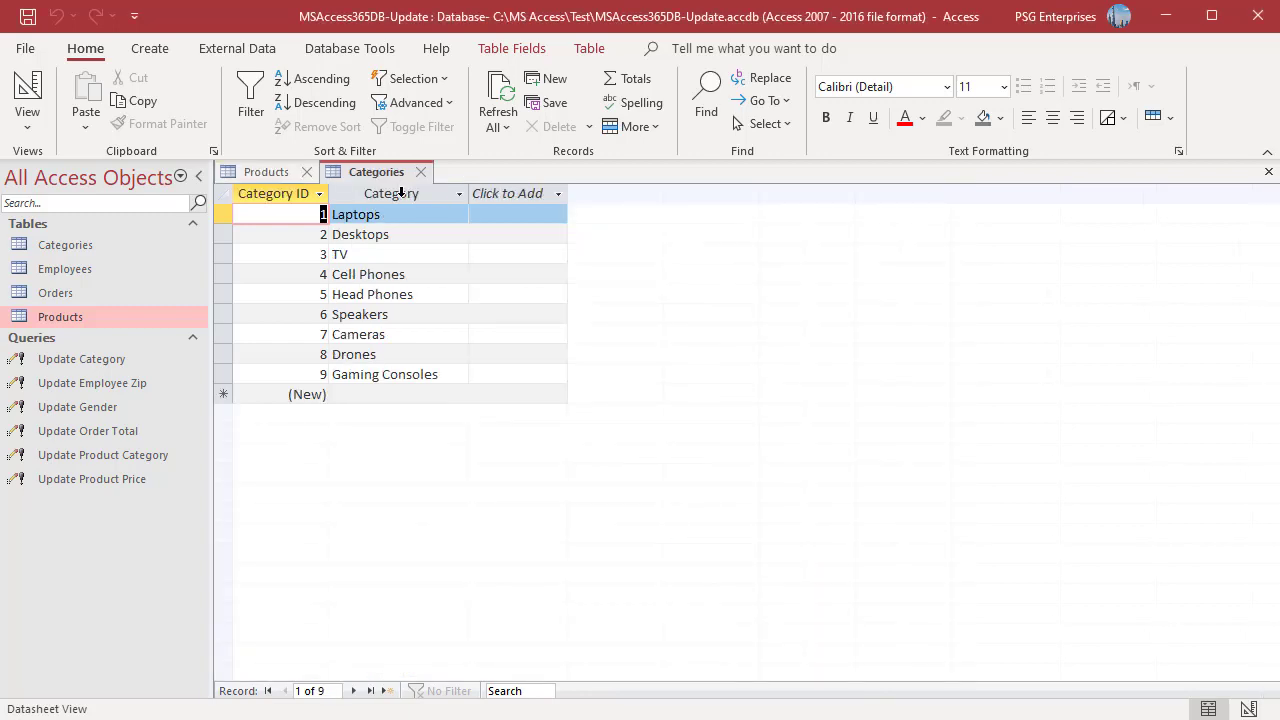
double_click(80, 358)
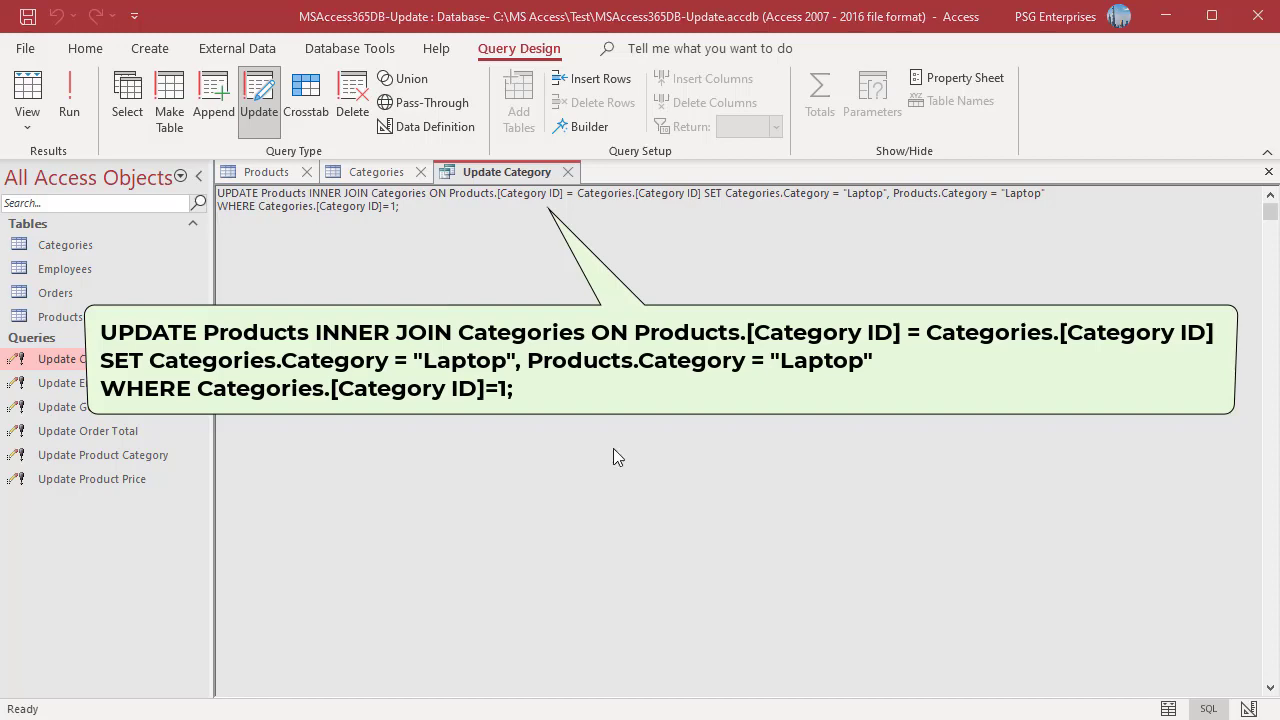
click(68, 98)
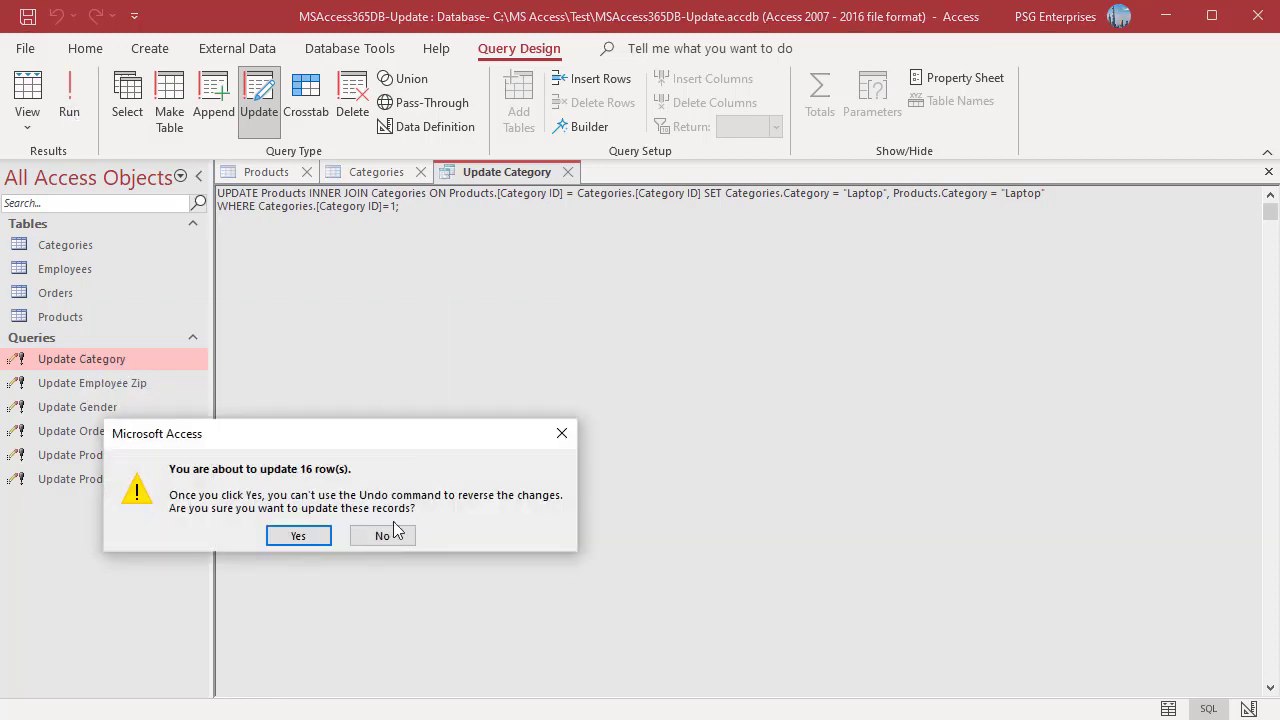
click(296, 536)
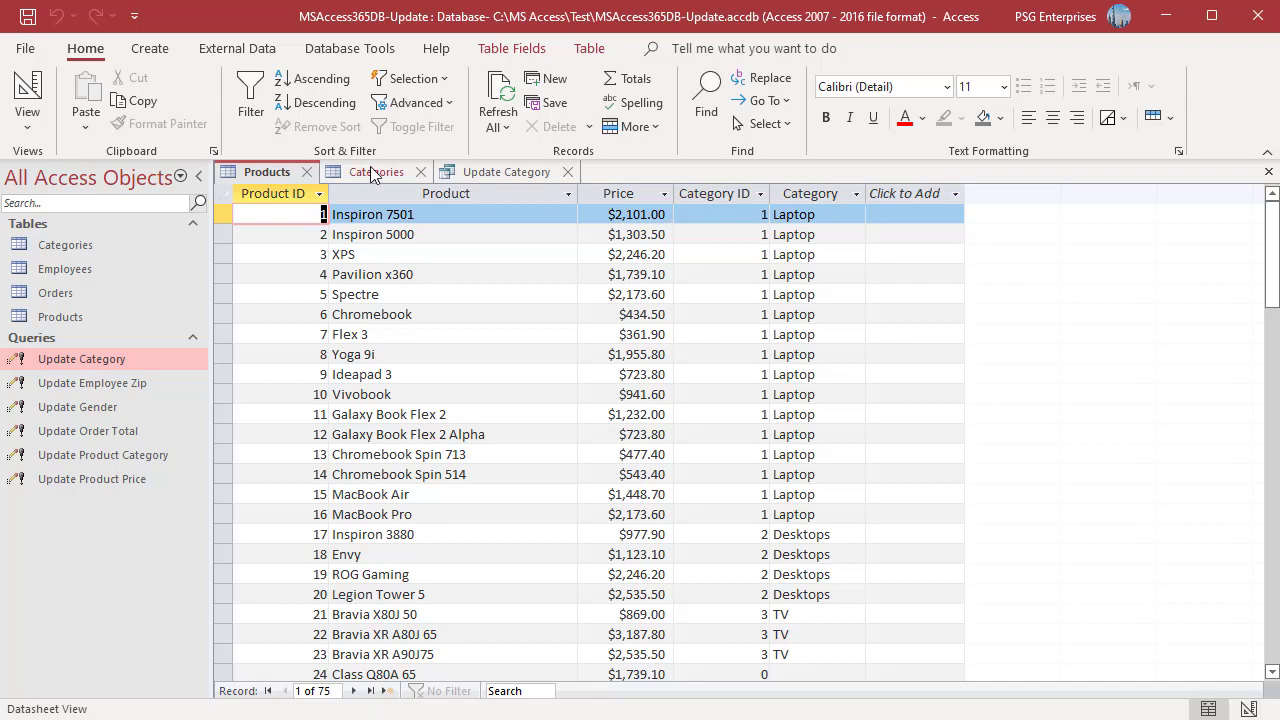
click(376, 172)
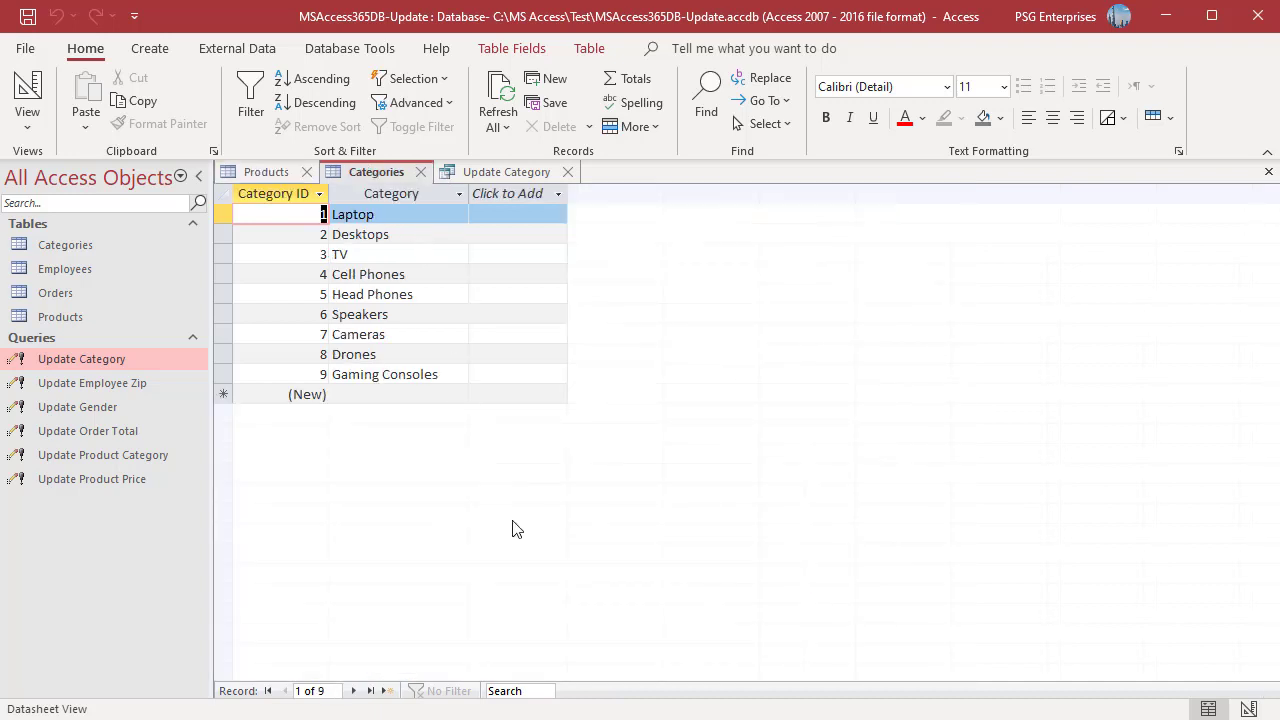
mouse_move(520, 532)
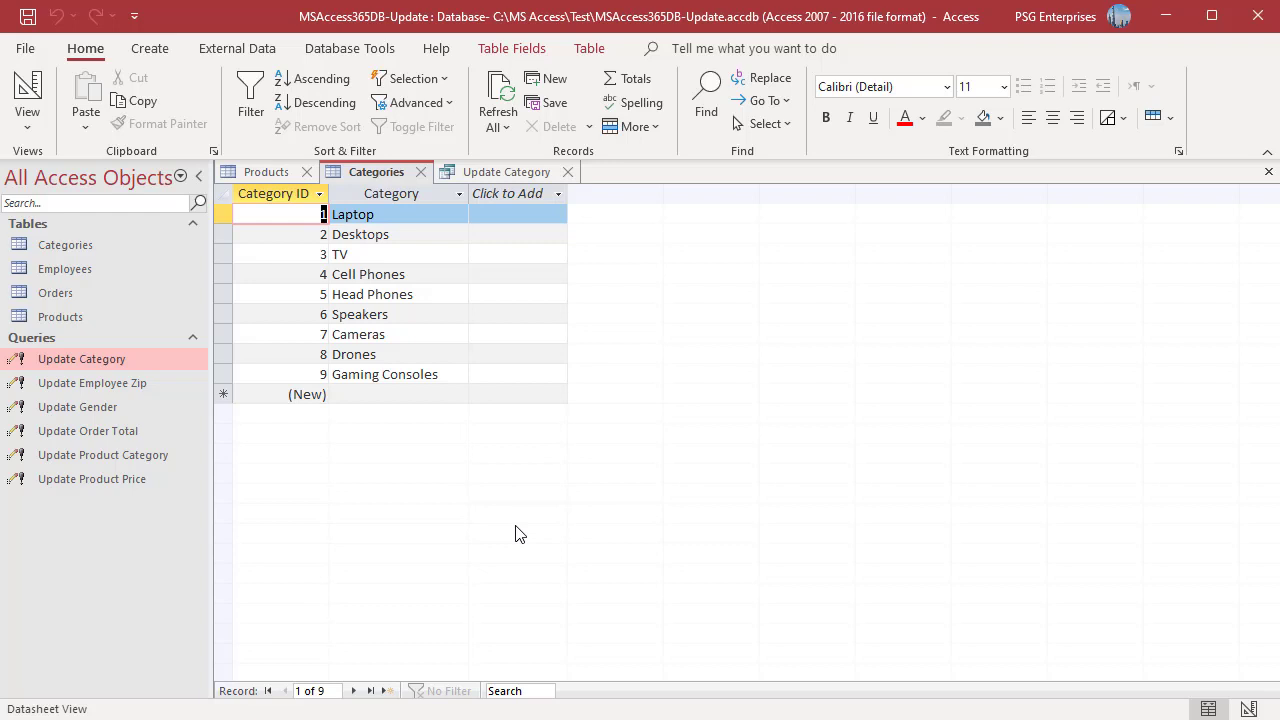